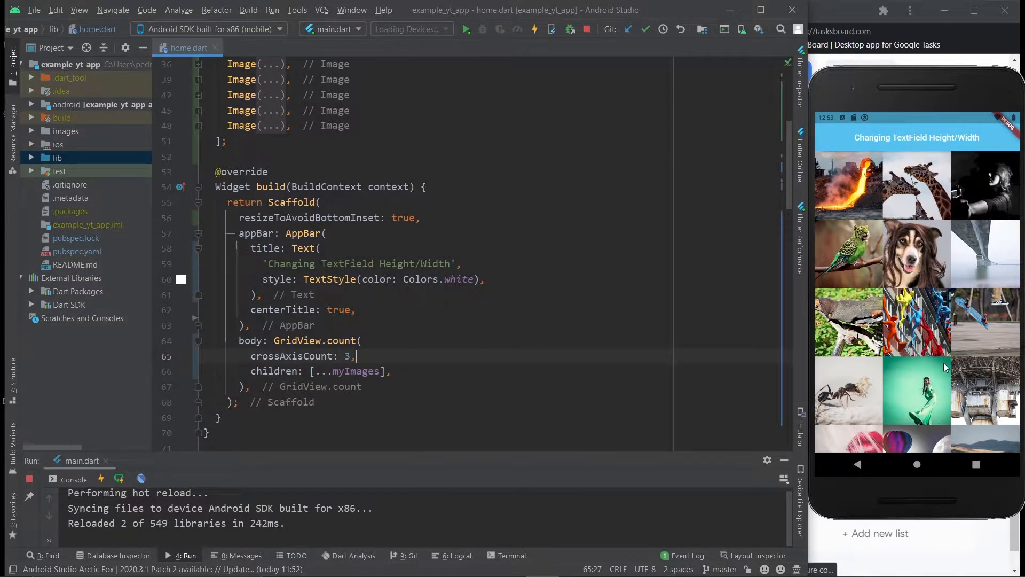
Step: Remove the images' fit setting and hot reload to see the gapped three-column grid
scroll(down, 3)
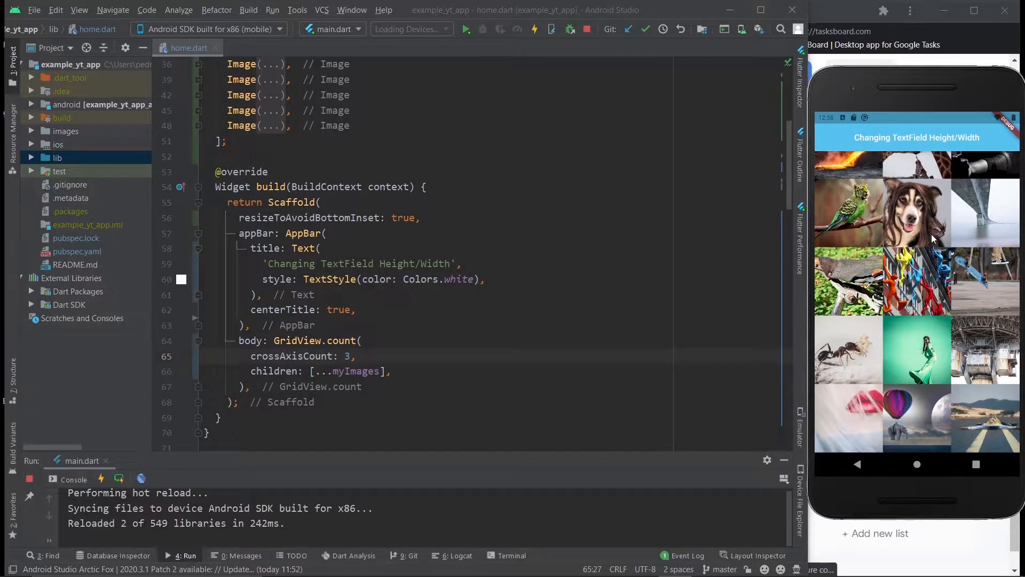
scroll(down, 3)
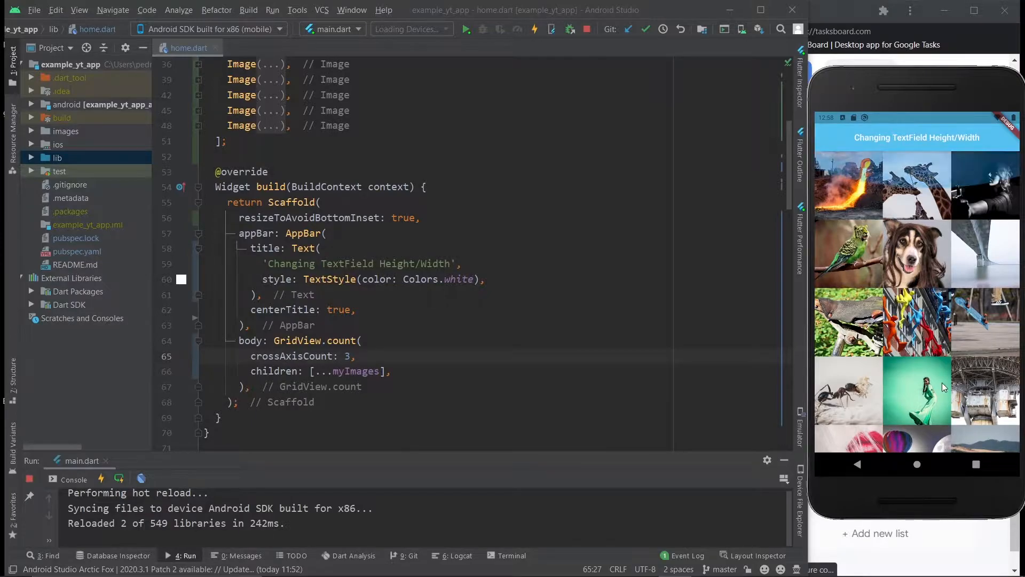
mouse_move(859, 409)
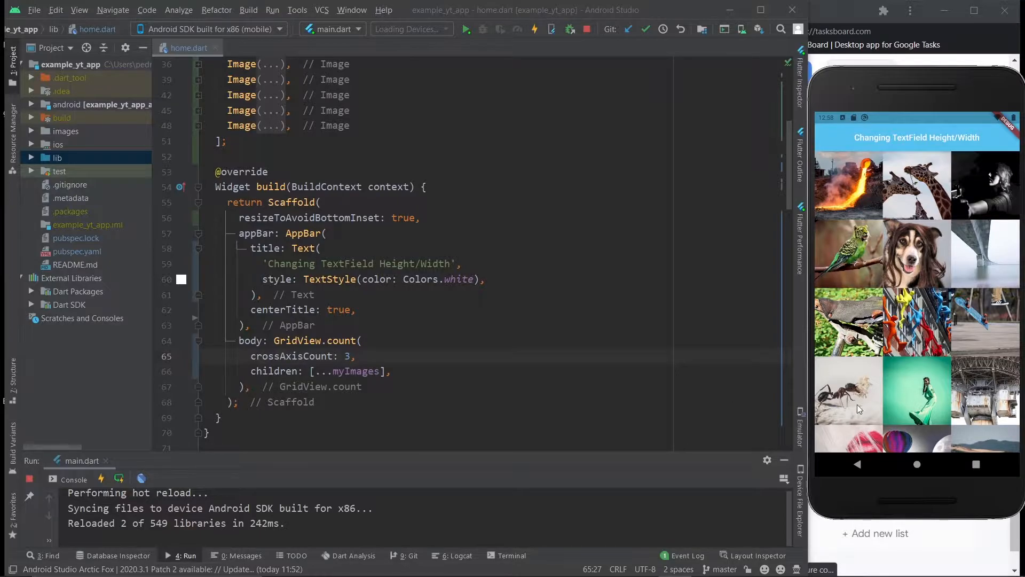
click(549, 325)
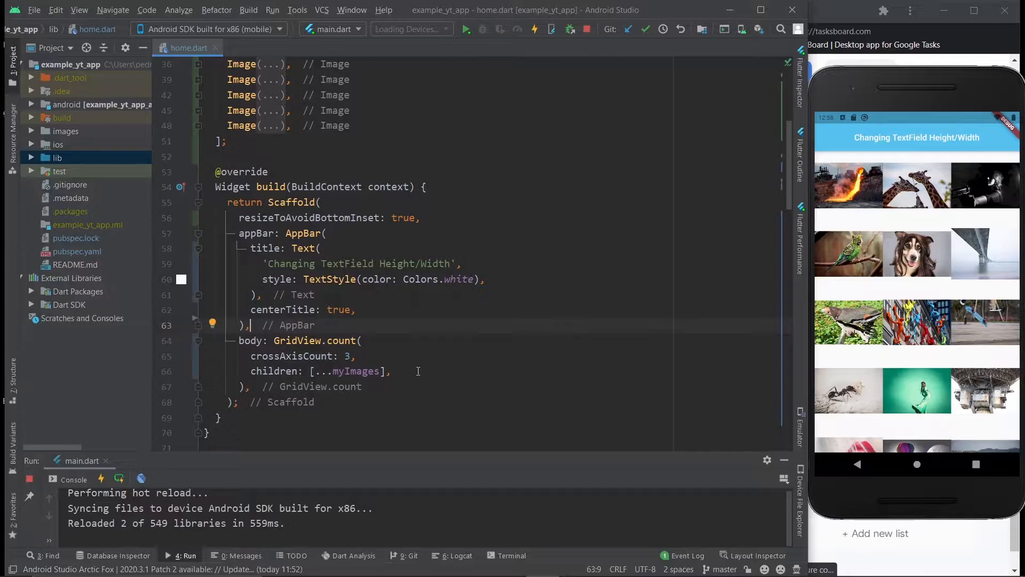
click(338, 386)
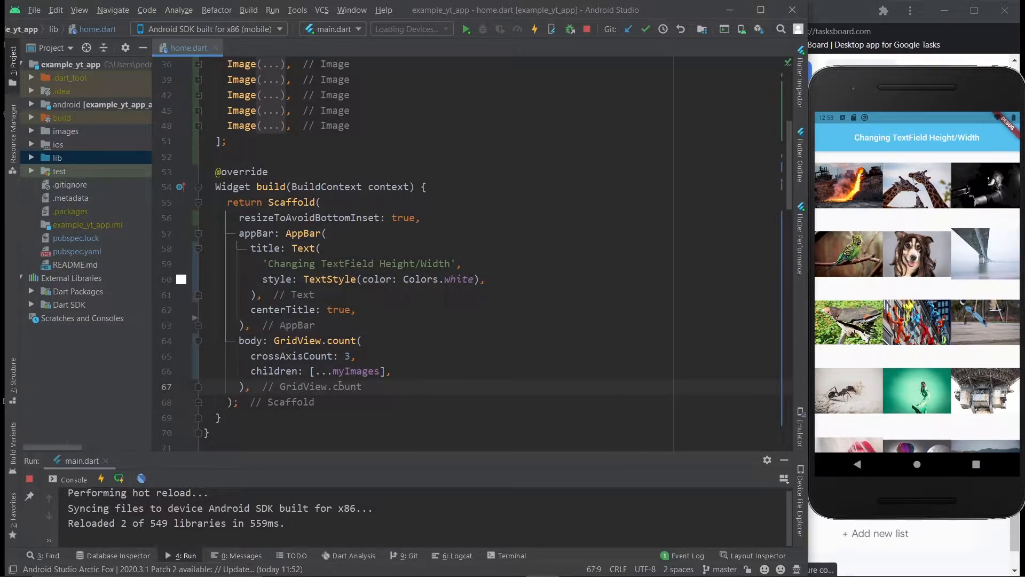
double_click(314, 341)
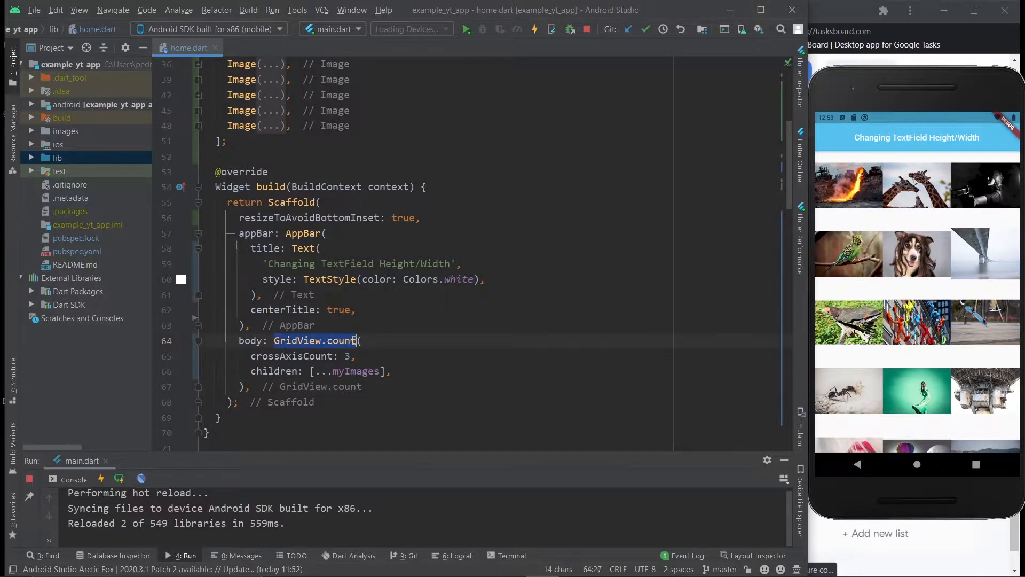
click(350, 371)
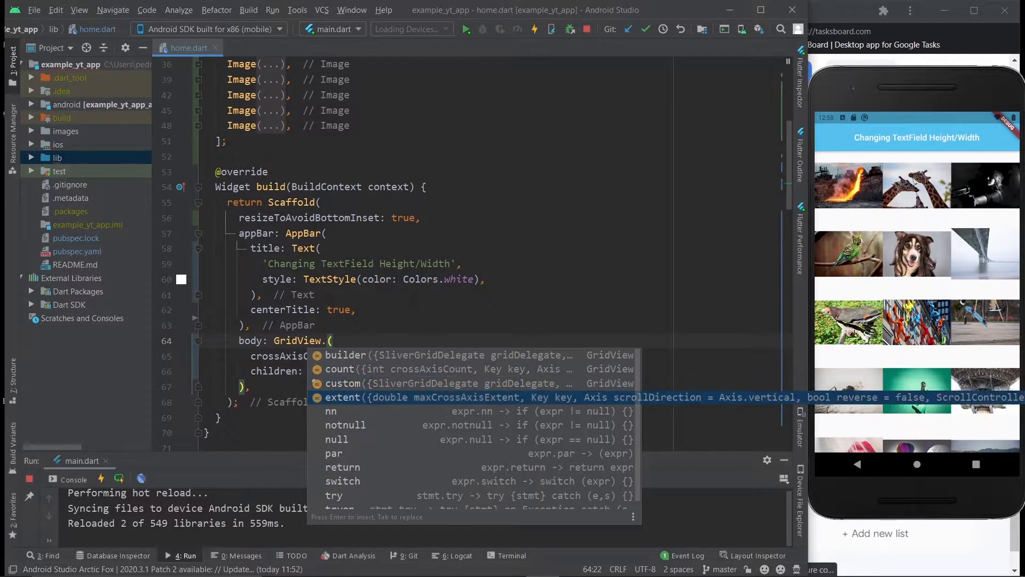
key(escape)
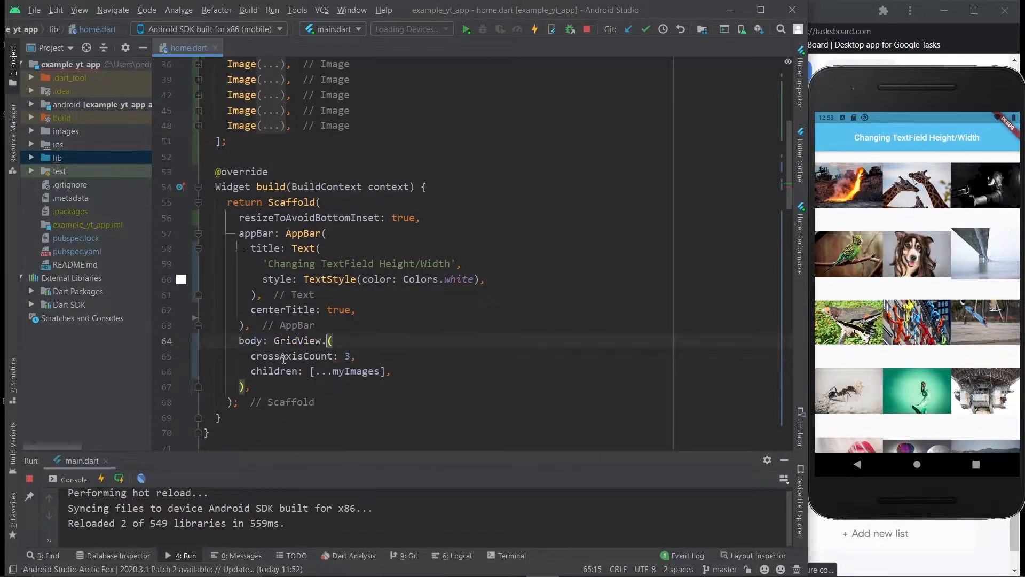
text(count)
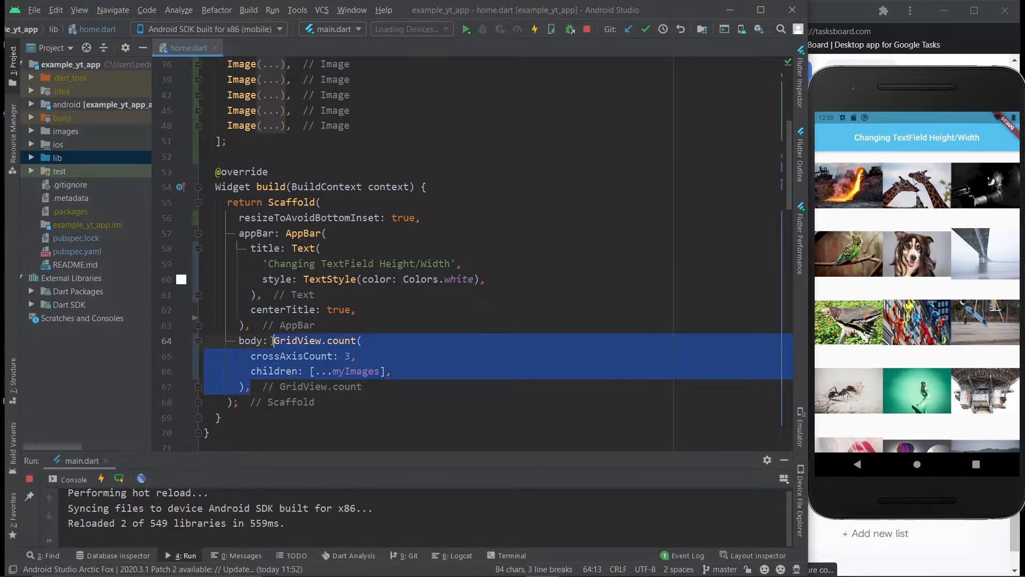
mouse_move(352, 356)
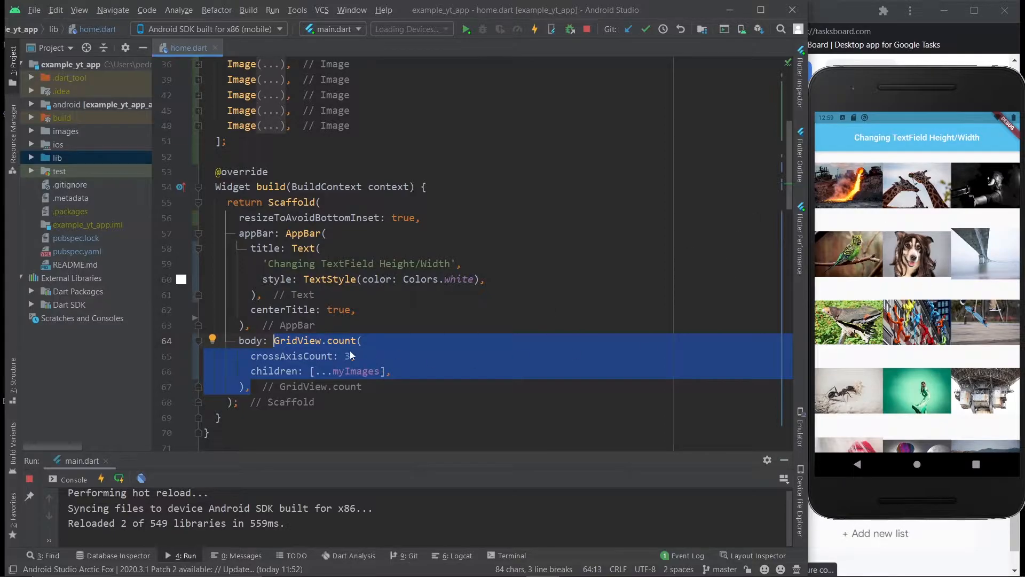
click(392, 371)
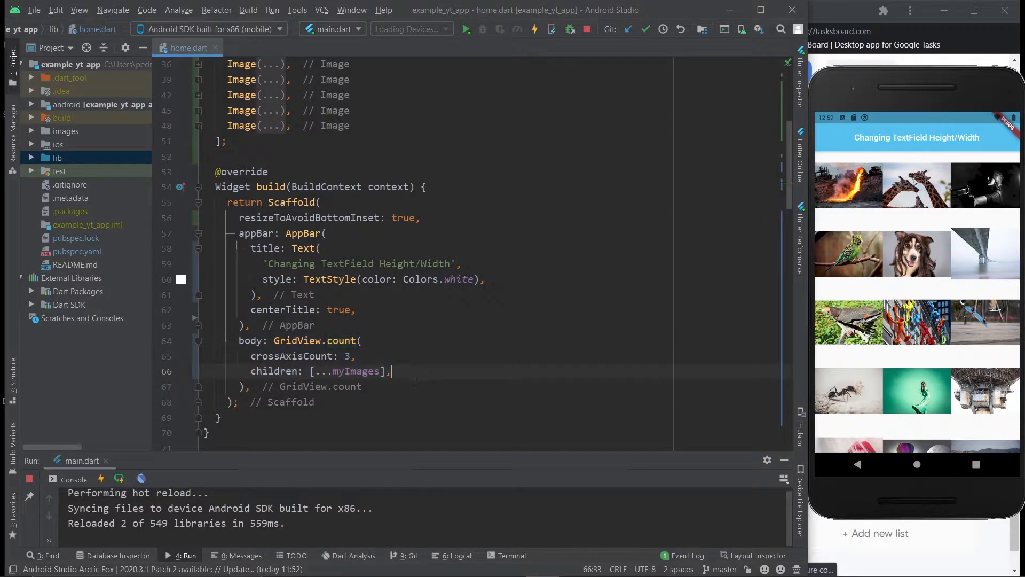
scroll(up, 3)
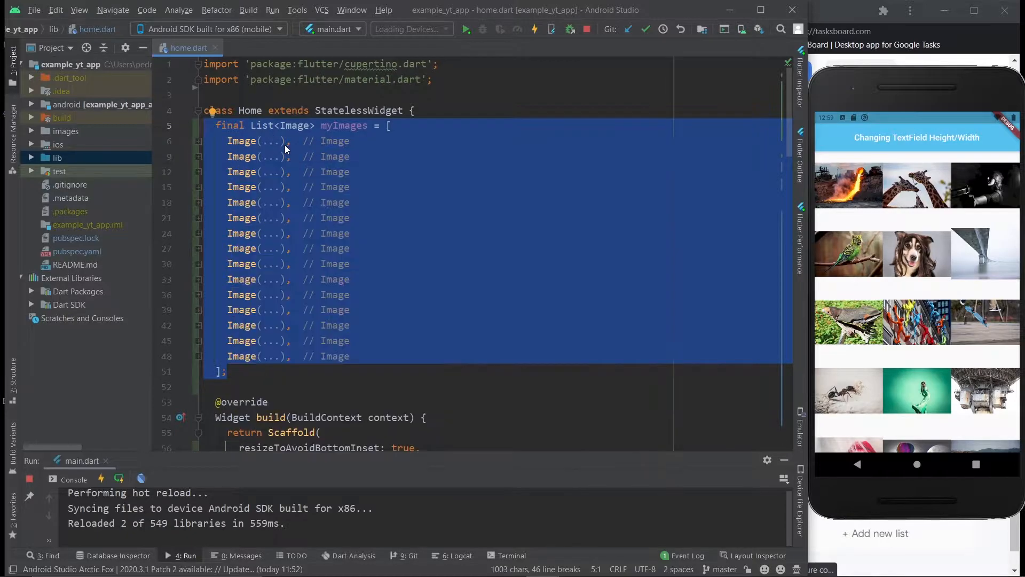
mouse_move(320, 227)
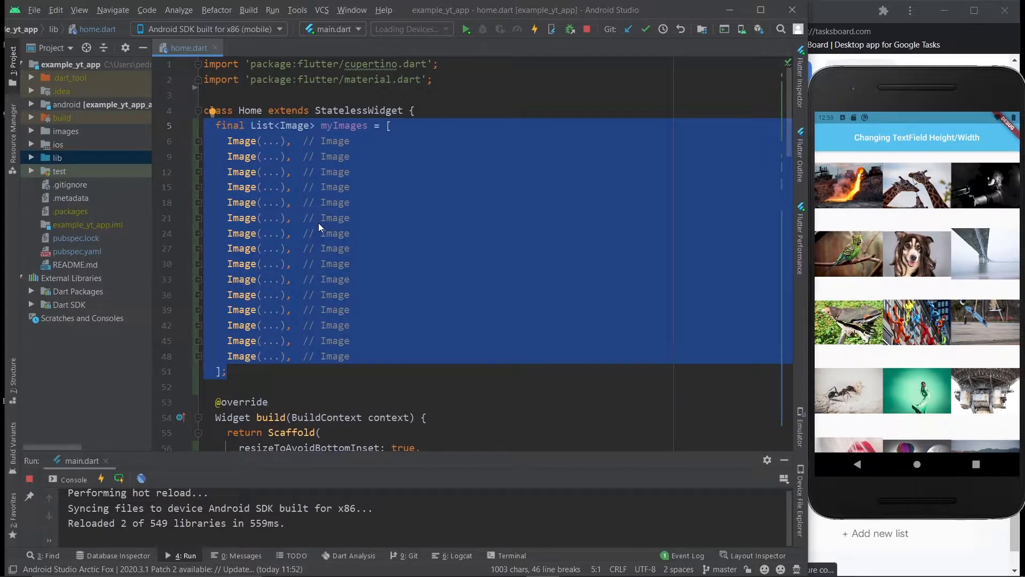
Step: Inspect the first Image entry's AssetImage('images/image1.jpg') and the project's images folder
click(292, 218)
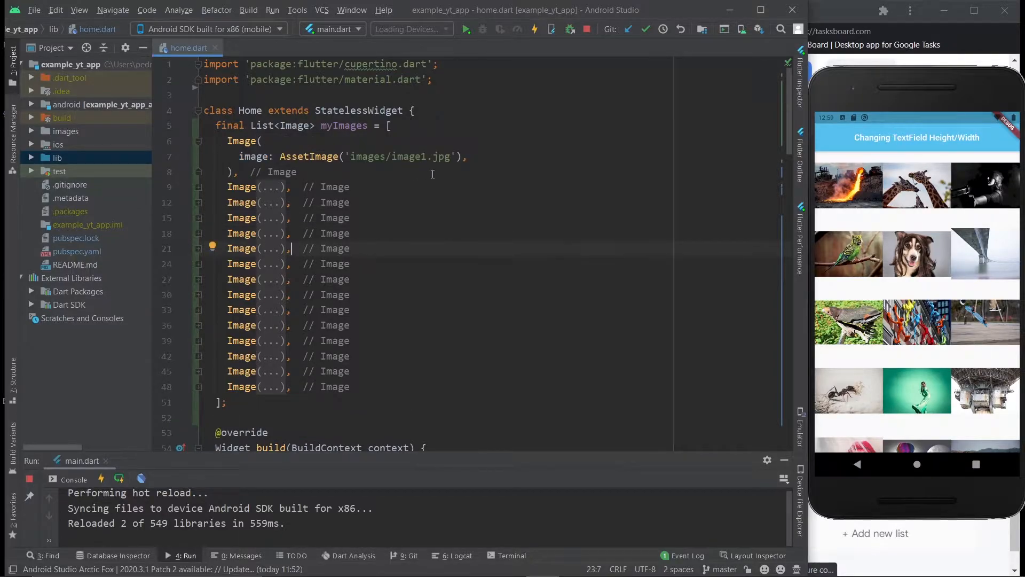
click(241, 172)
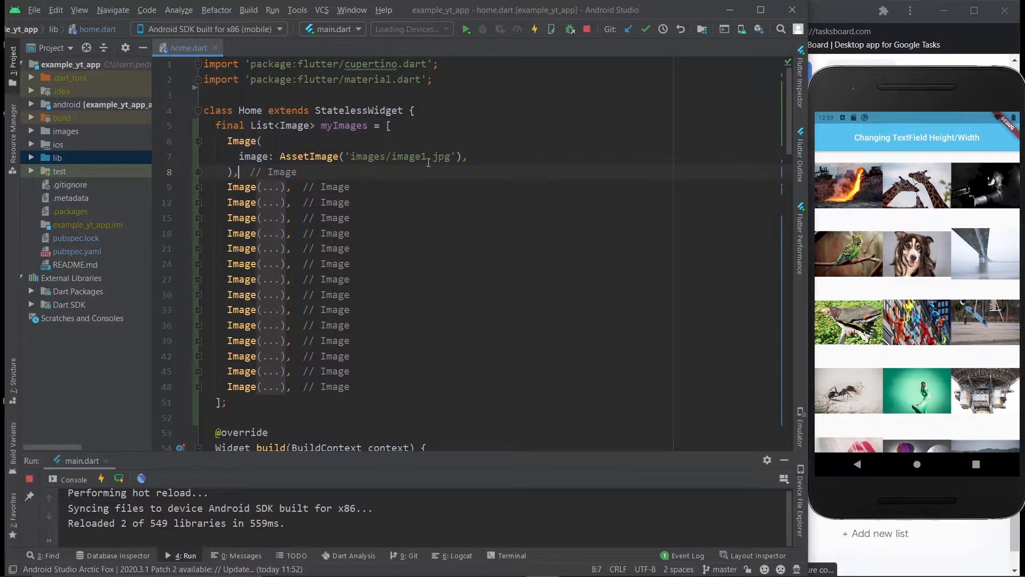
click(200, 201)
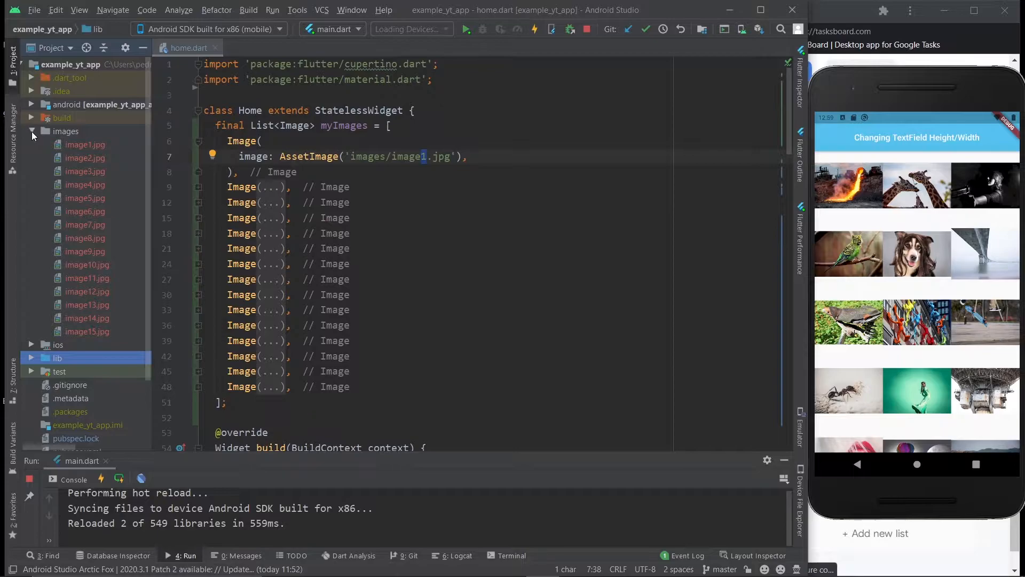
click(32, 130)
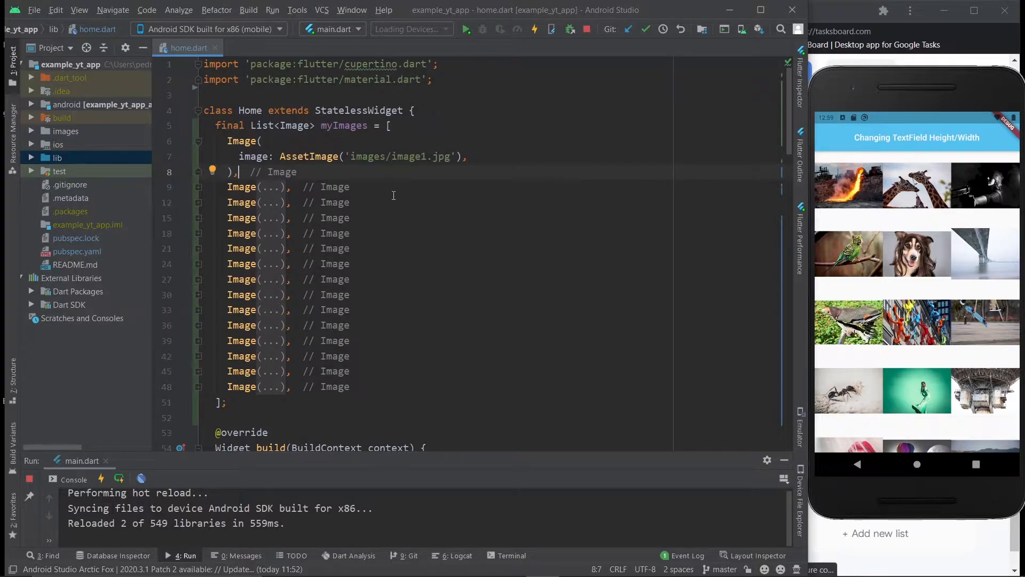
click(227, 141)
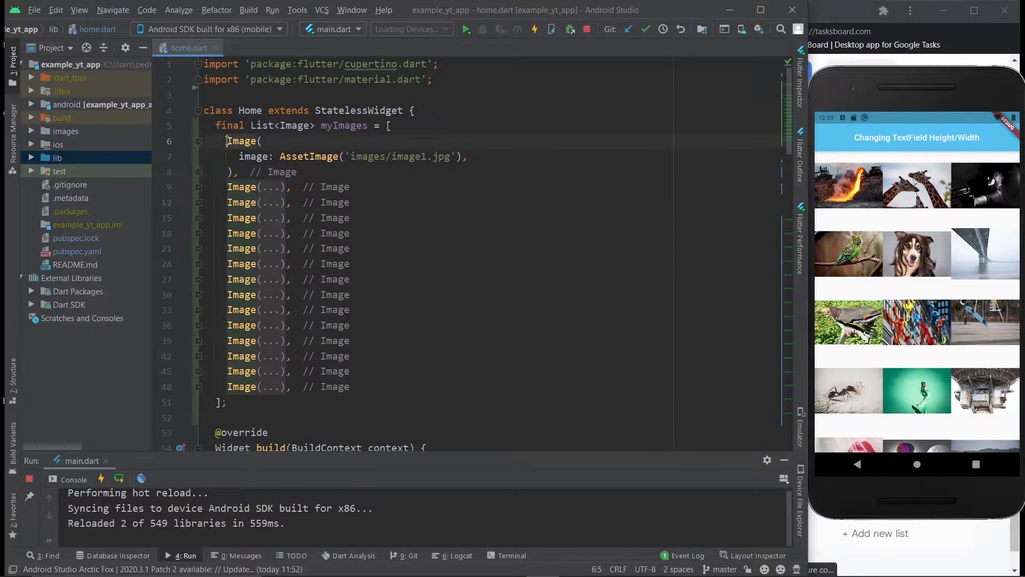
double_click(308, 155)
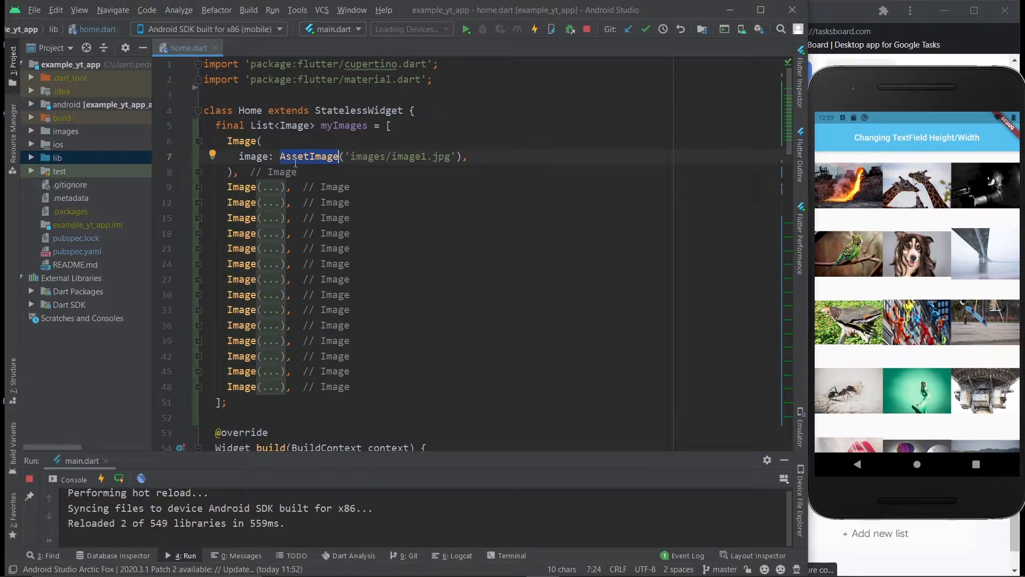
mouse_move(294, 167)
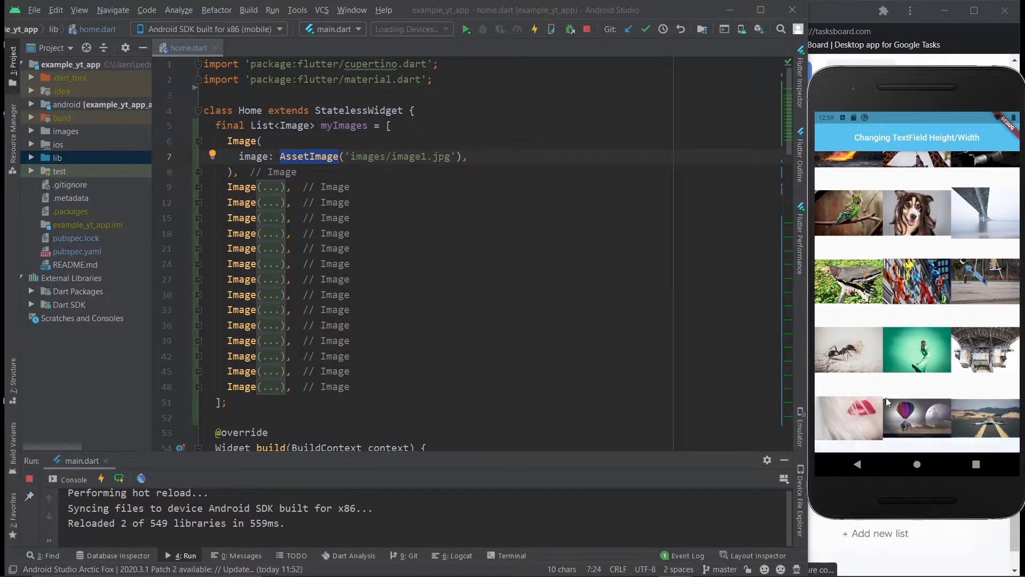
scroll(up, 3)
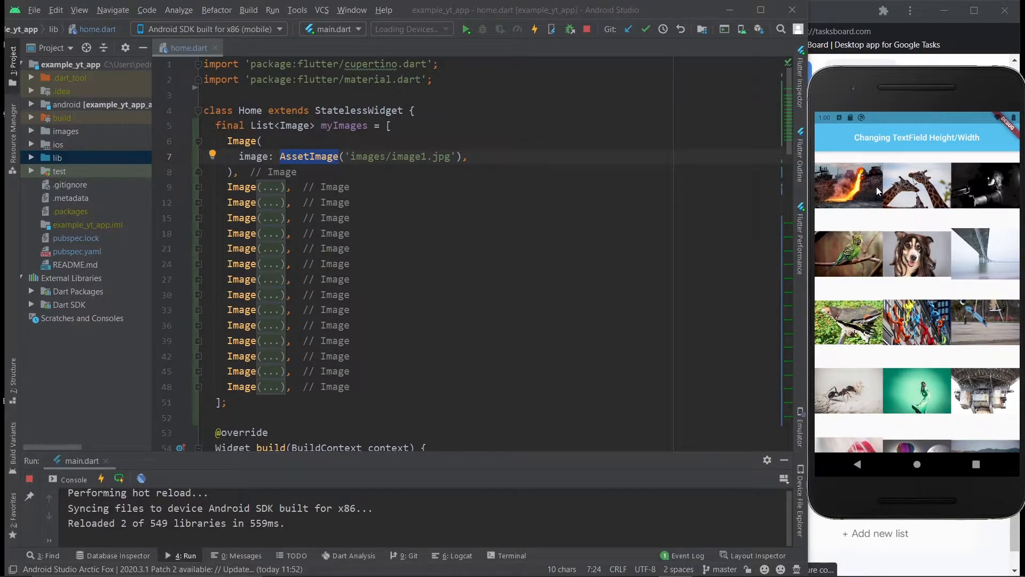
mouse_move(487, 156)
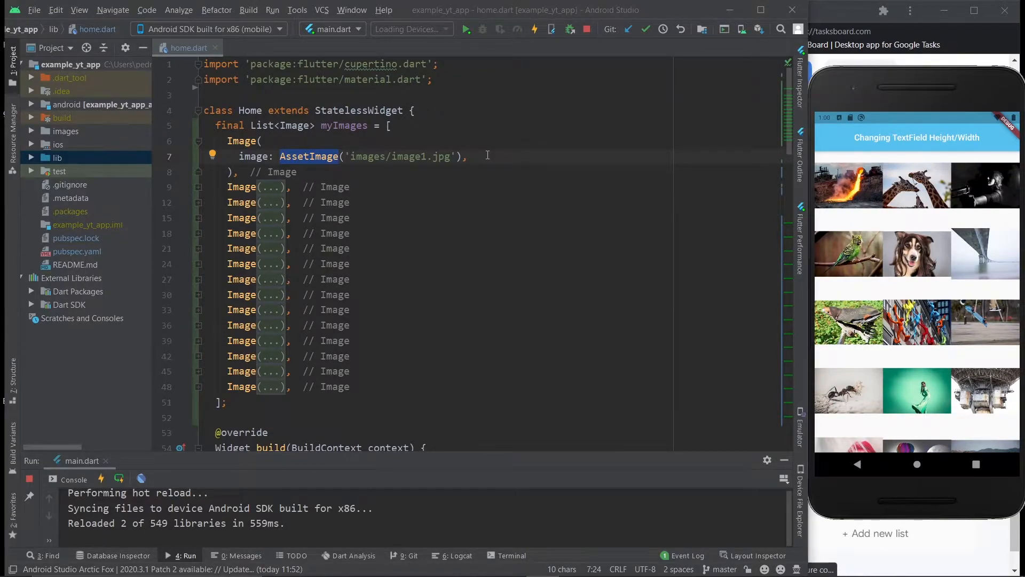
Step: Give the first Image fit: BoxFit.cover and hot reload so the lava photo fills its cell
text(f)
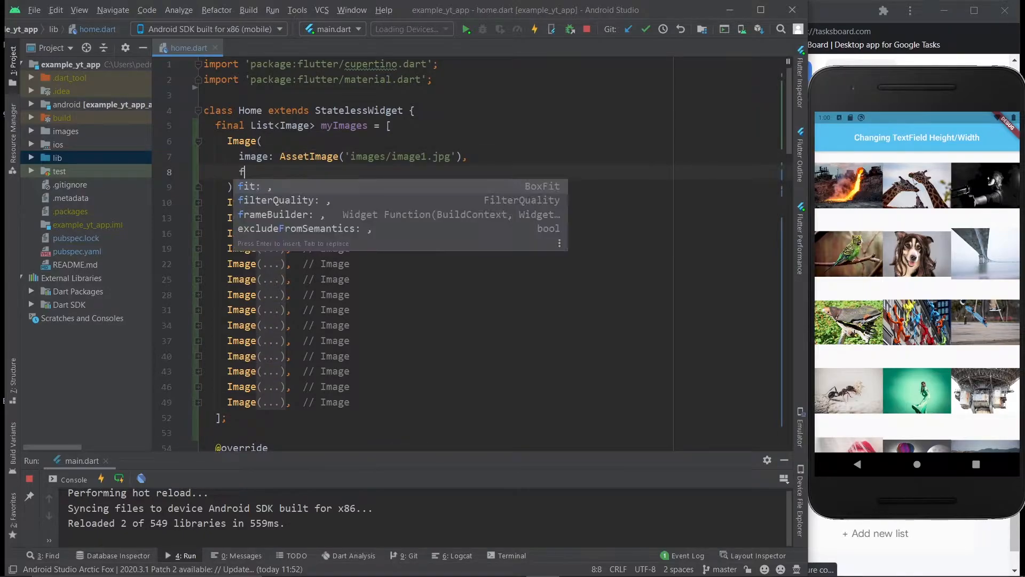
key(Escape)
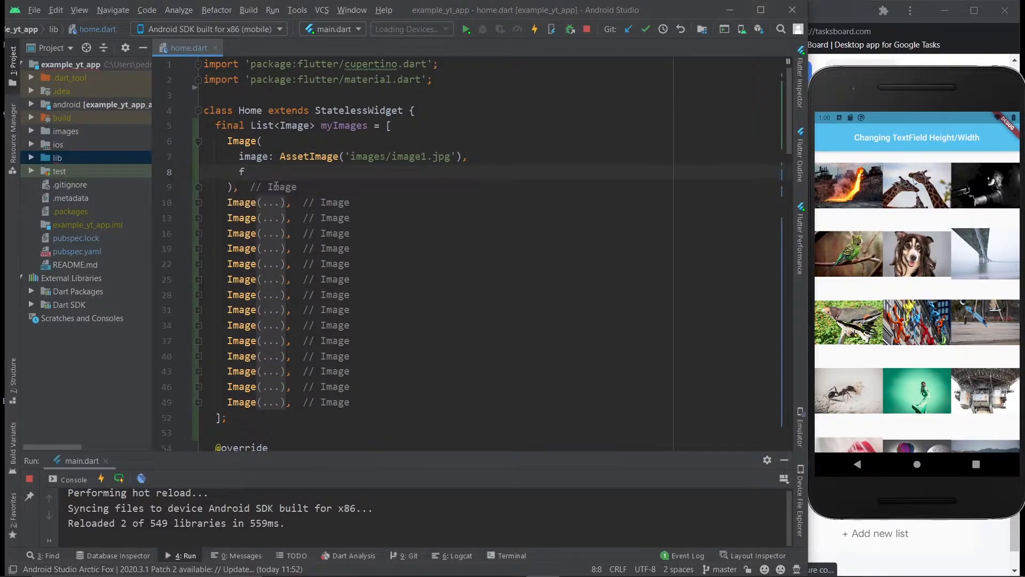
text(it: BoxFit.cover,)
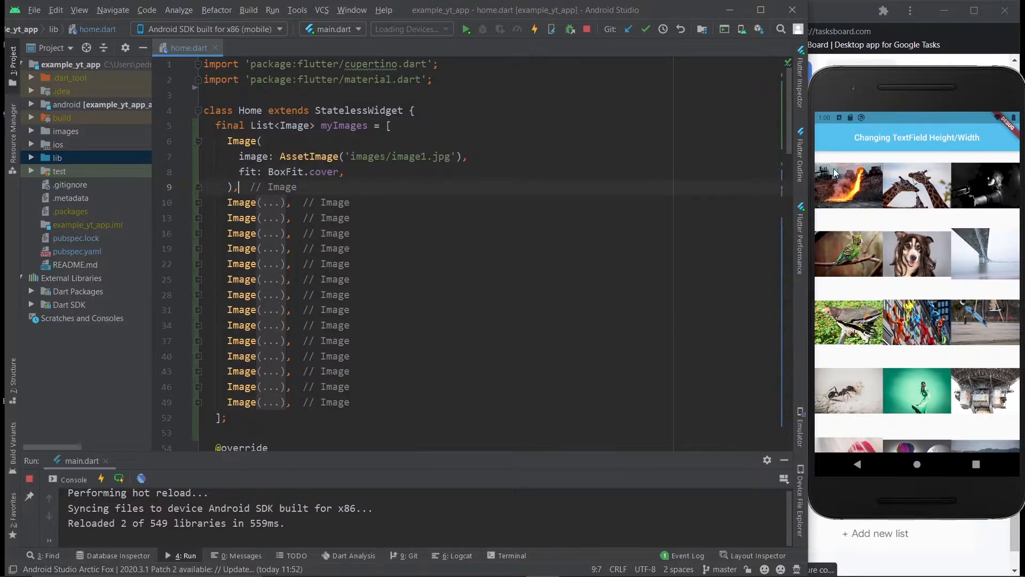
double_click(404, 156)
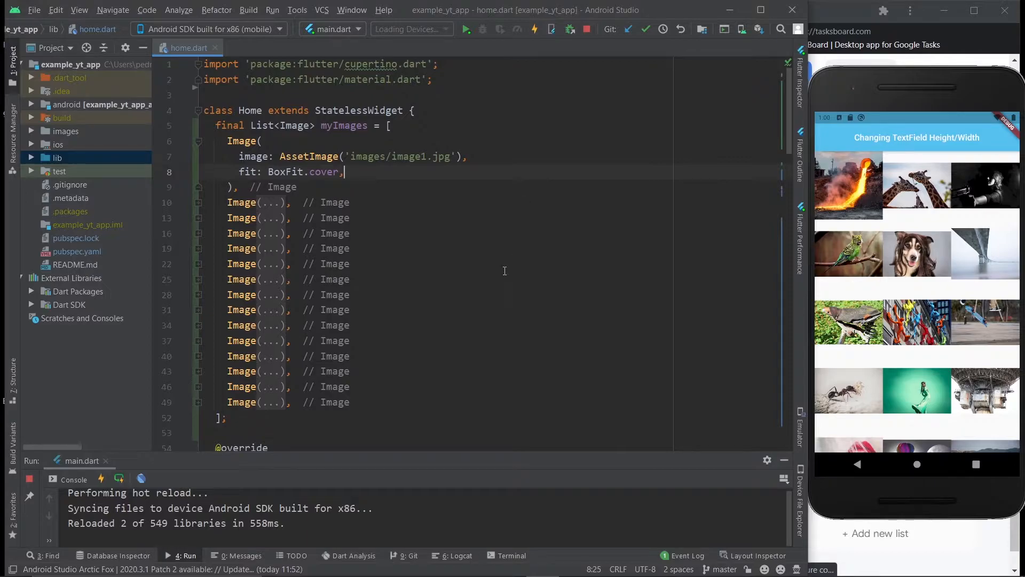
Step: Try crossAxisCount values 1, 2 and 5 with hot reloads, then return it to 3
scroll(down, 3)
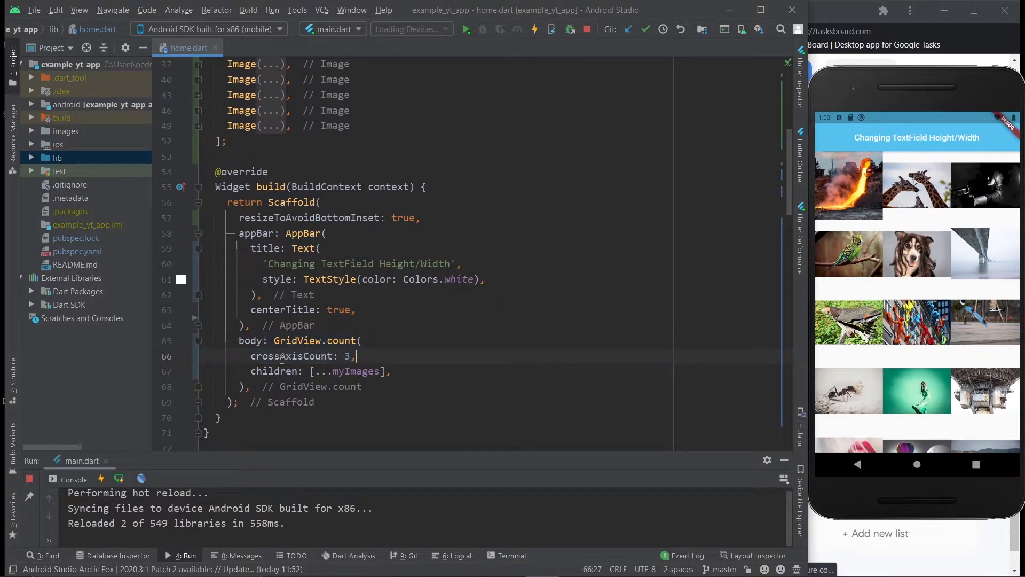
double_click(347, 356)
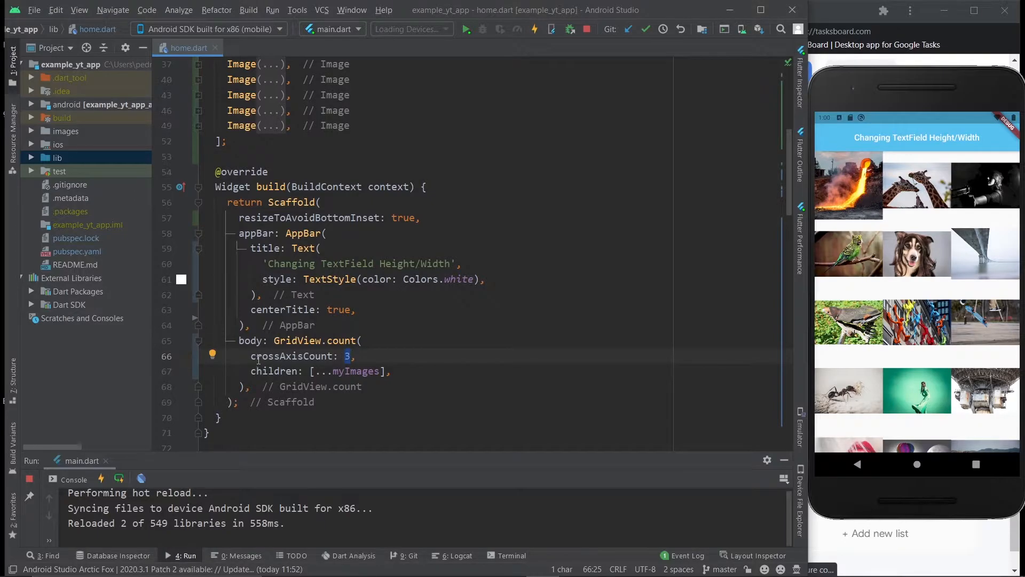
text(1)
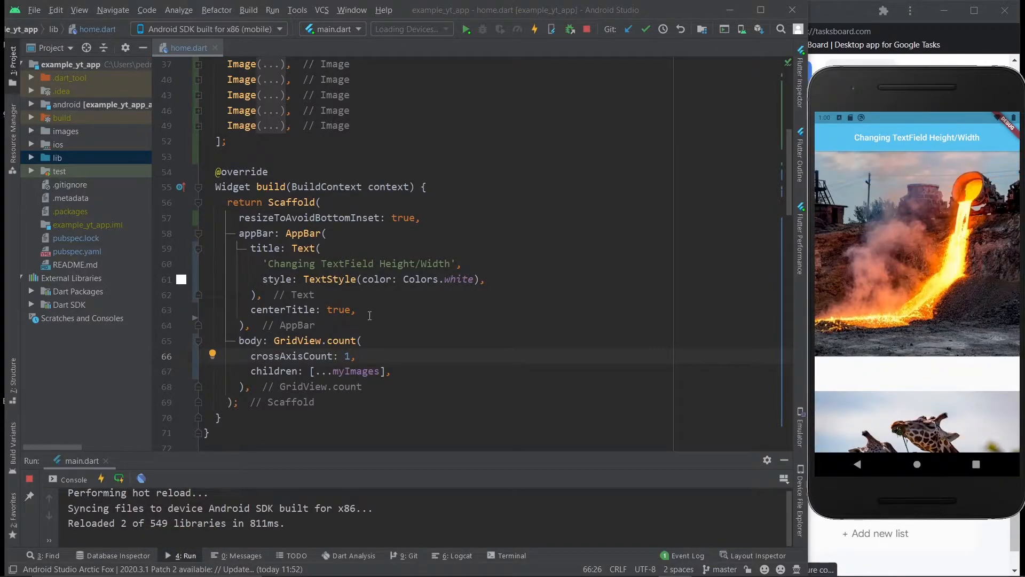
text(2)
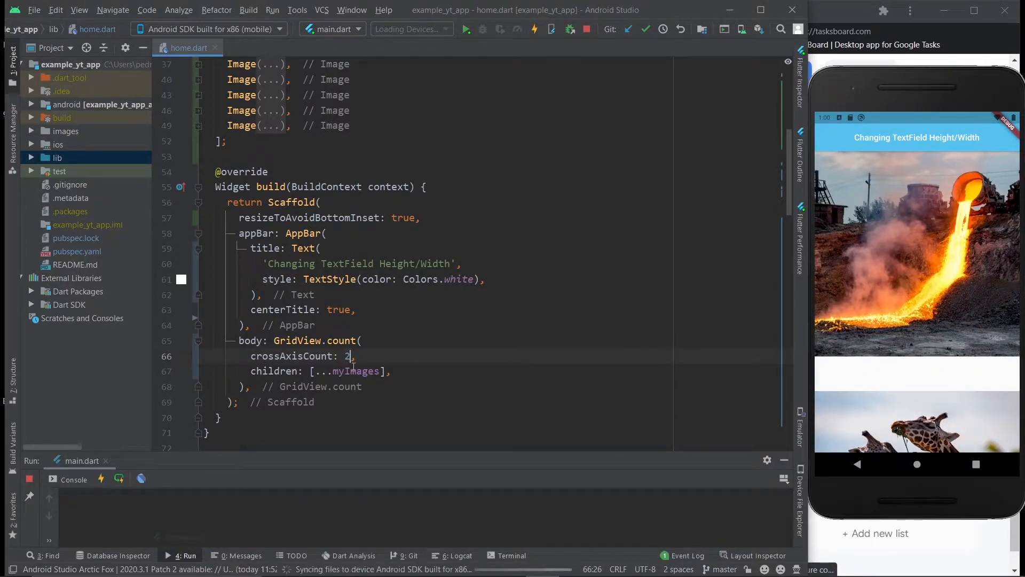
click(534, 29)
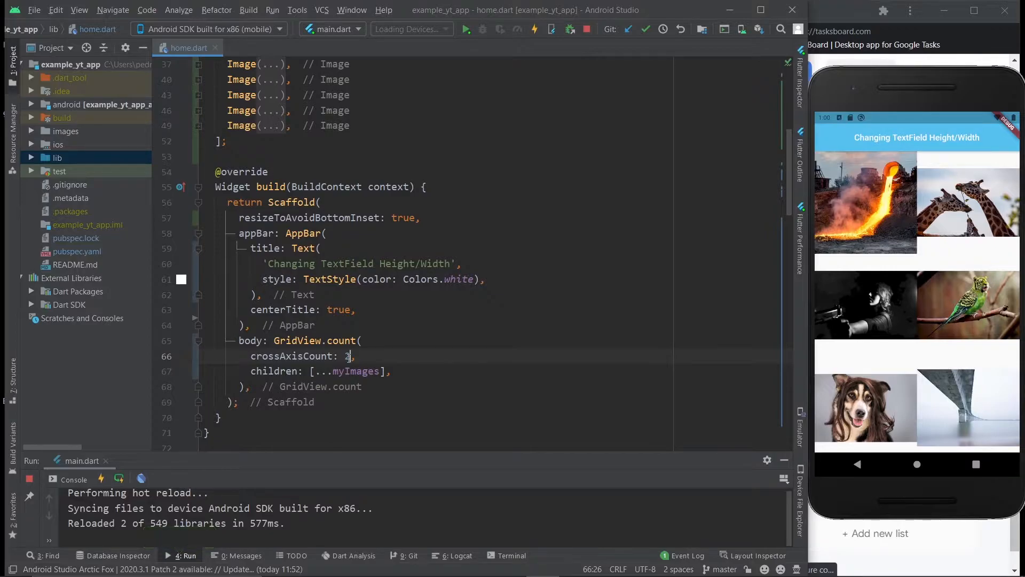
text(5)
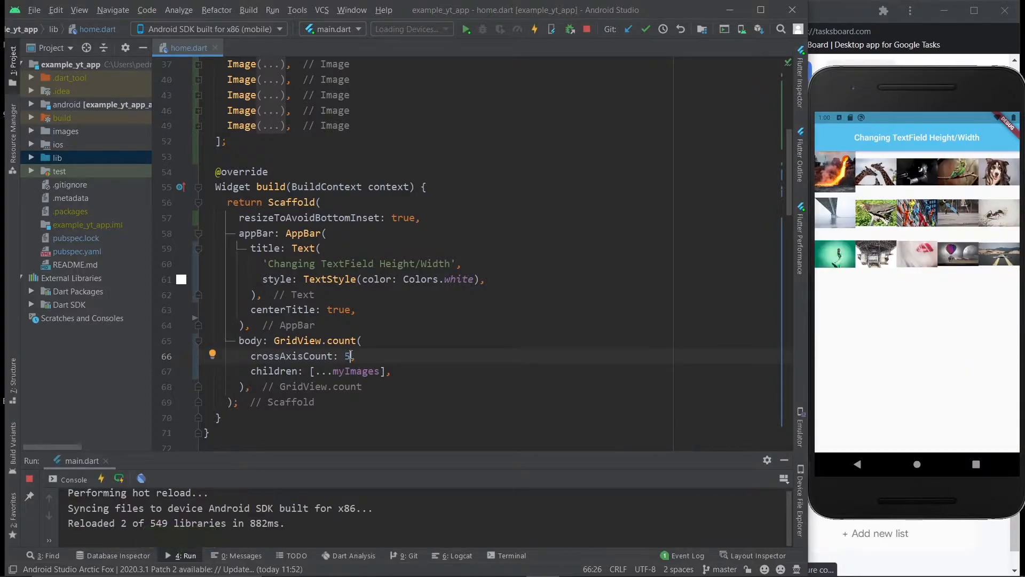
text(3)
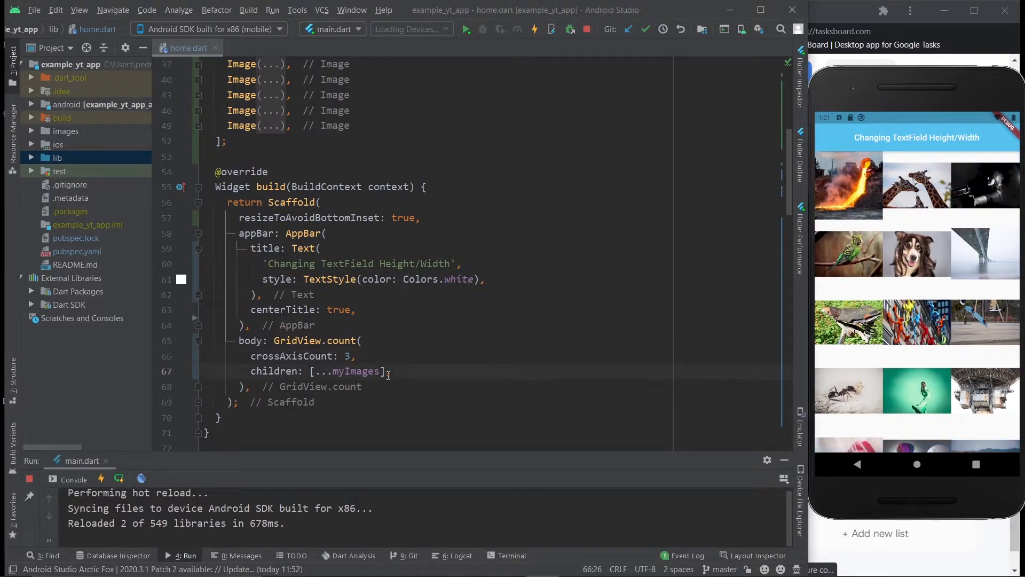
Step: Review the myImagesAdapted list and switch the grid's children from myImages to it
scroll(down, 3)
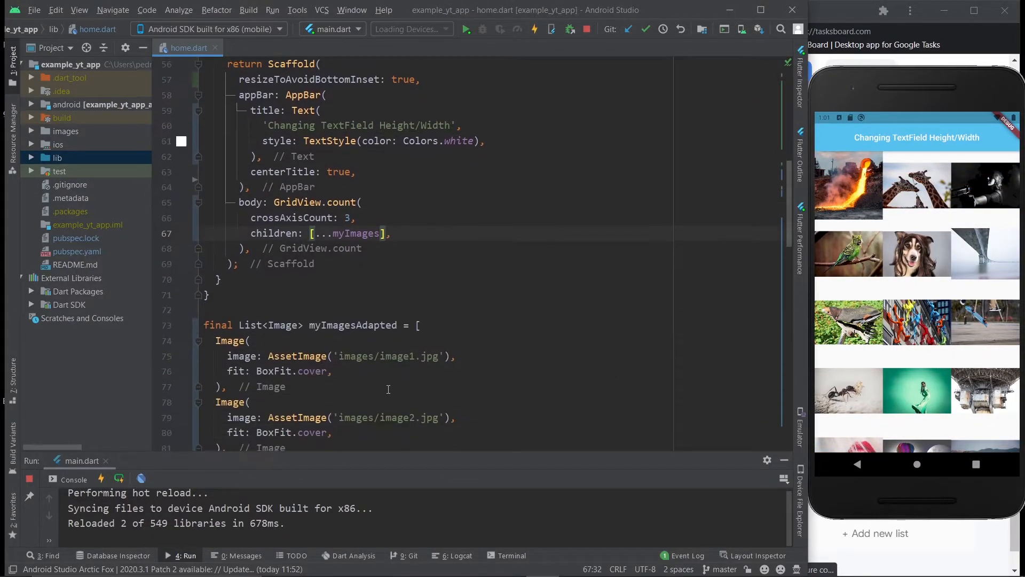
scroll(down, 3)
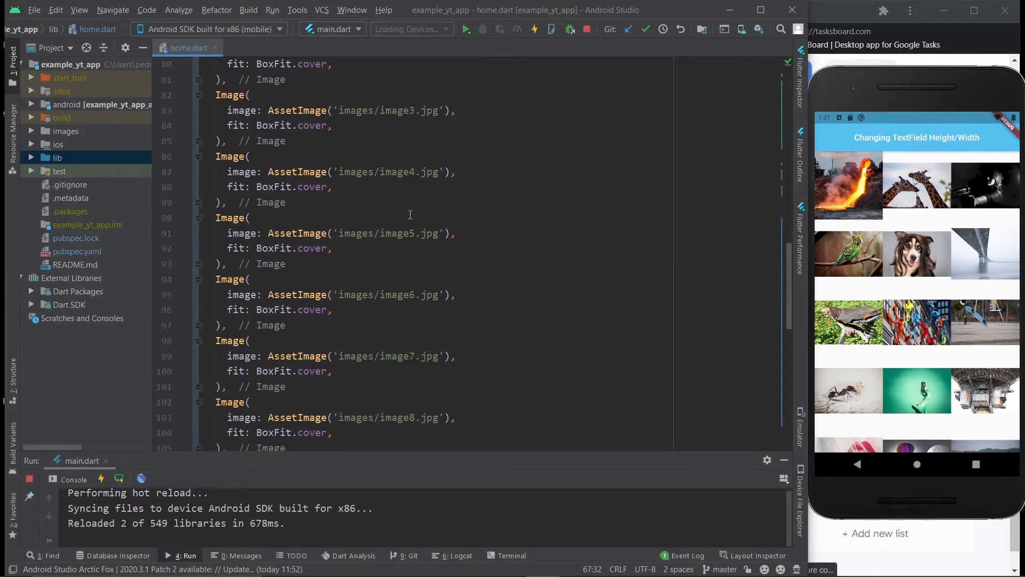
scroll(up, 3)
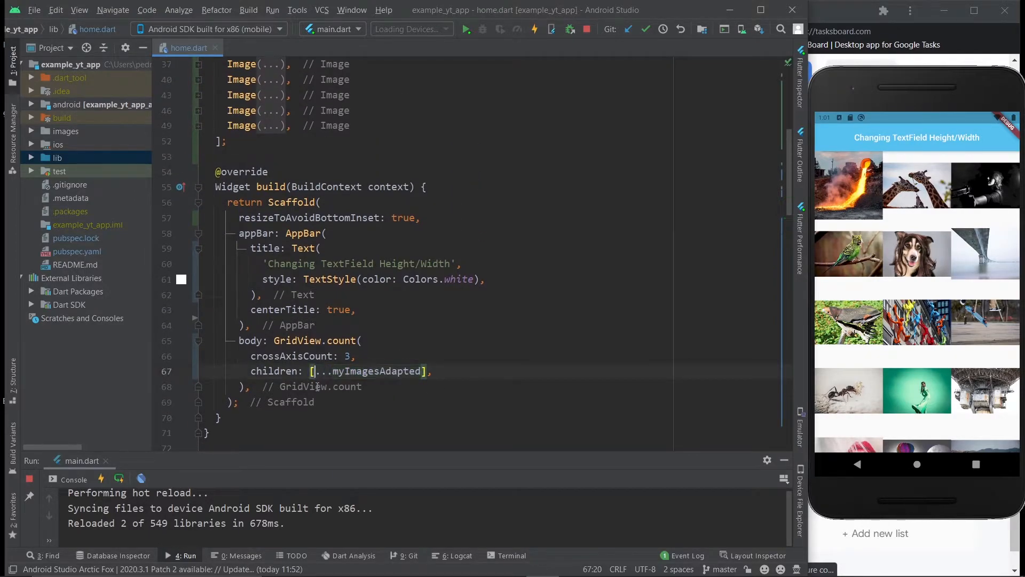
Step: Split the GridView children list onto separate lines
key(enter)
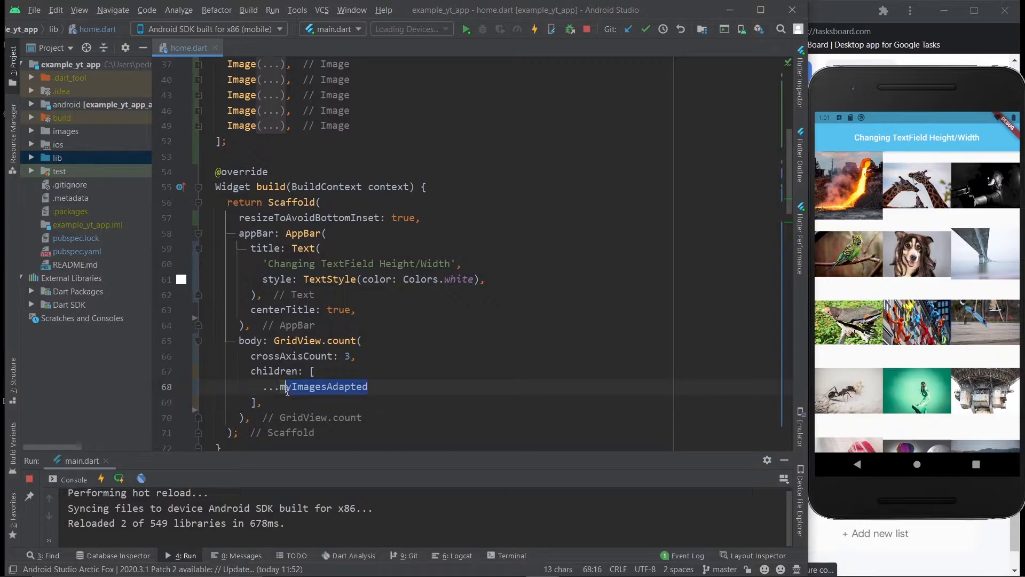
scroll(down, 3)
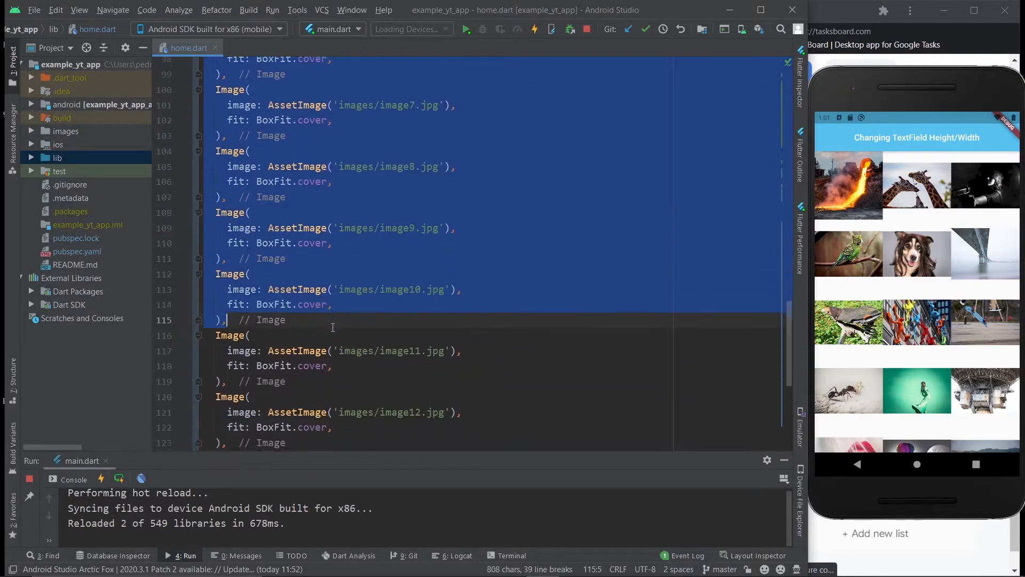
scroll(up, 3)
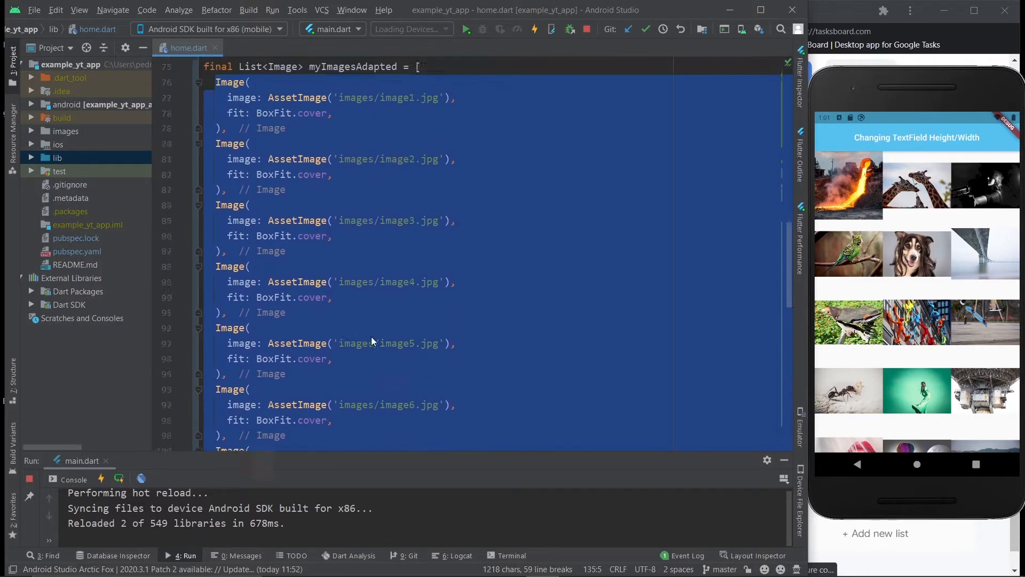
scroll(up, 3)
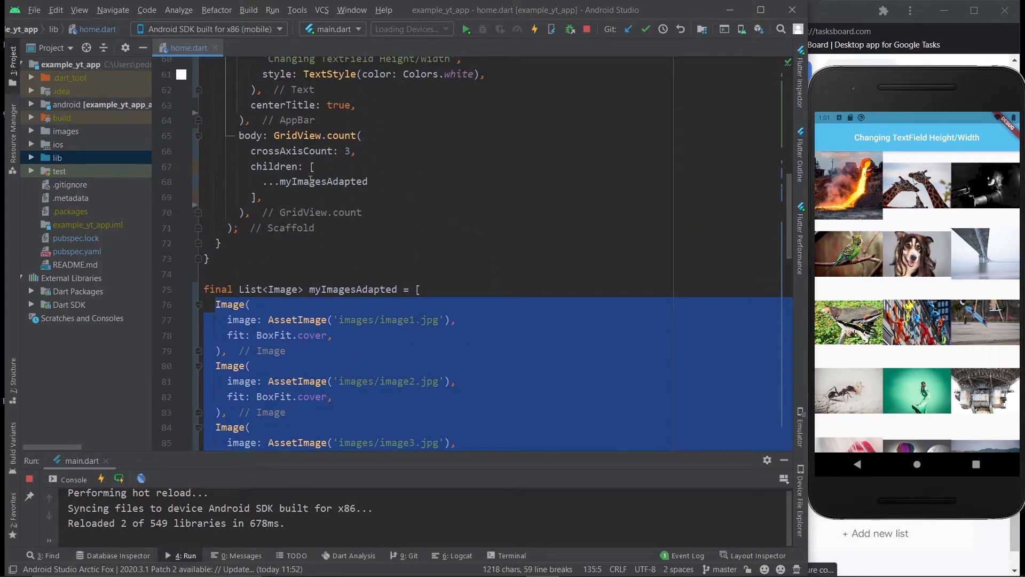
Step: Check the myImagesAdapted declaration and hot reload so every photo fills its tile
double_click(314, 181)
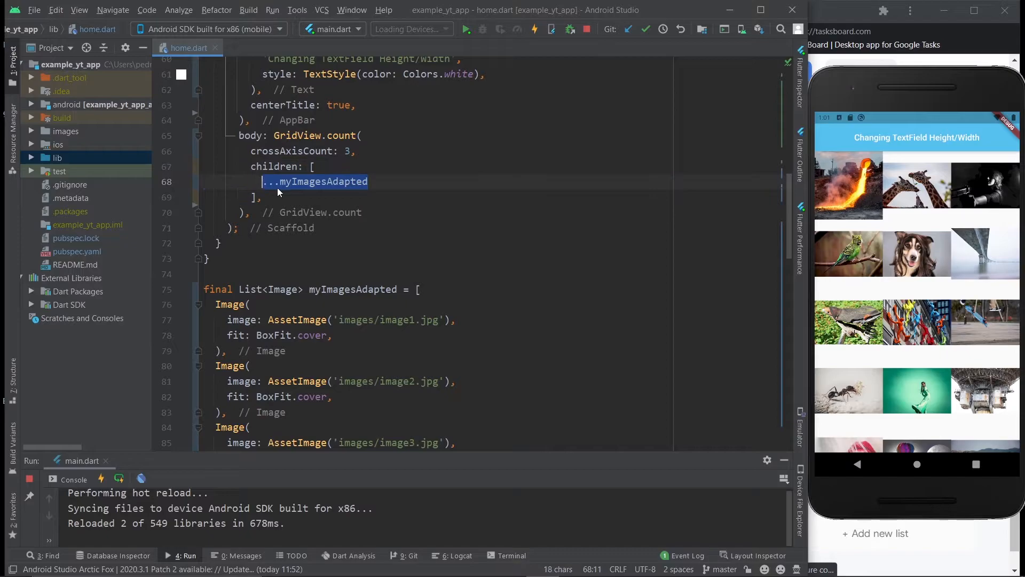
scroll(up, 3)
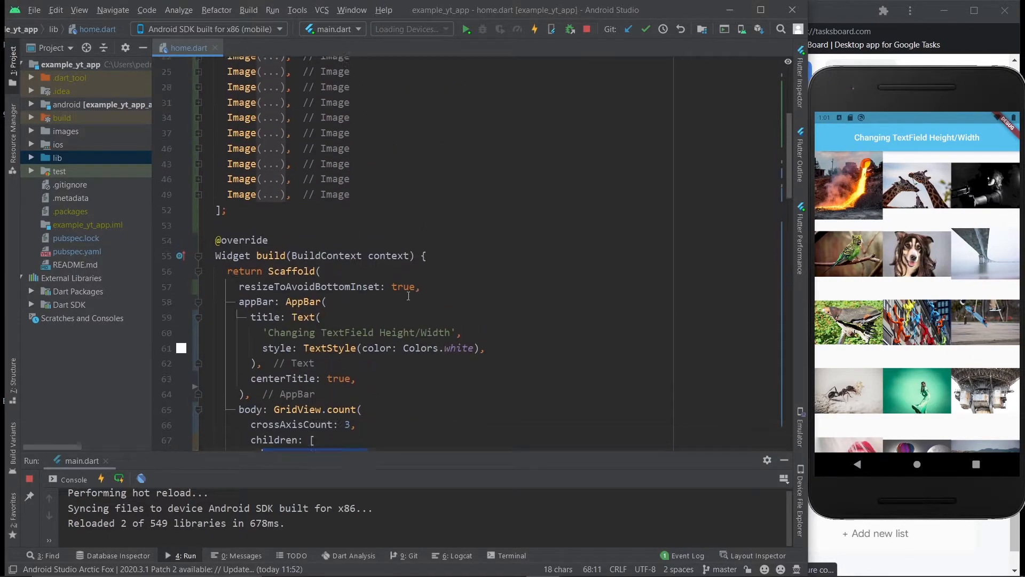
scroll(down, 3)
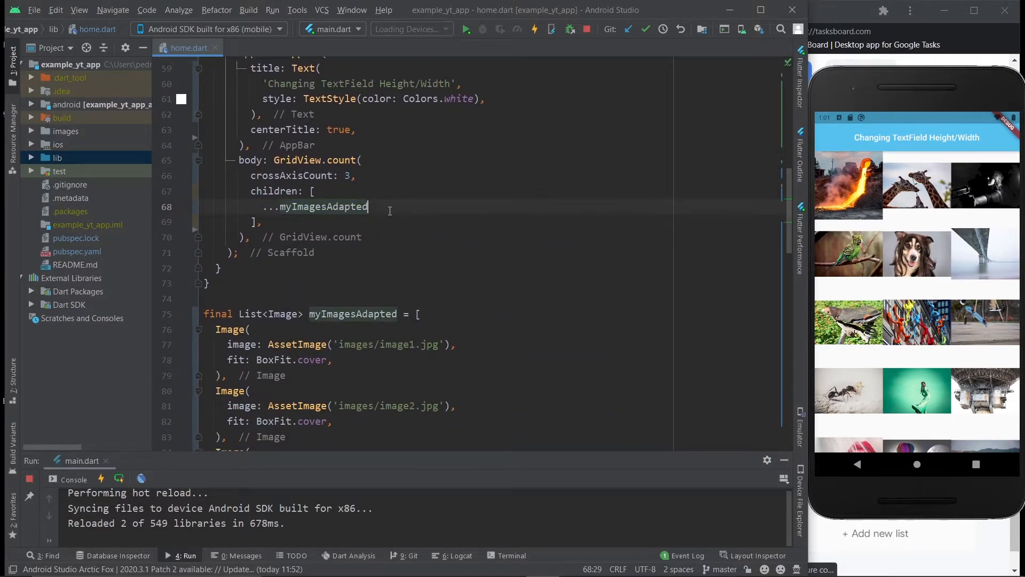
mouse_move(399, 249)
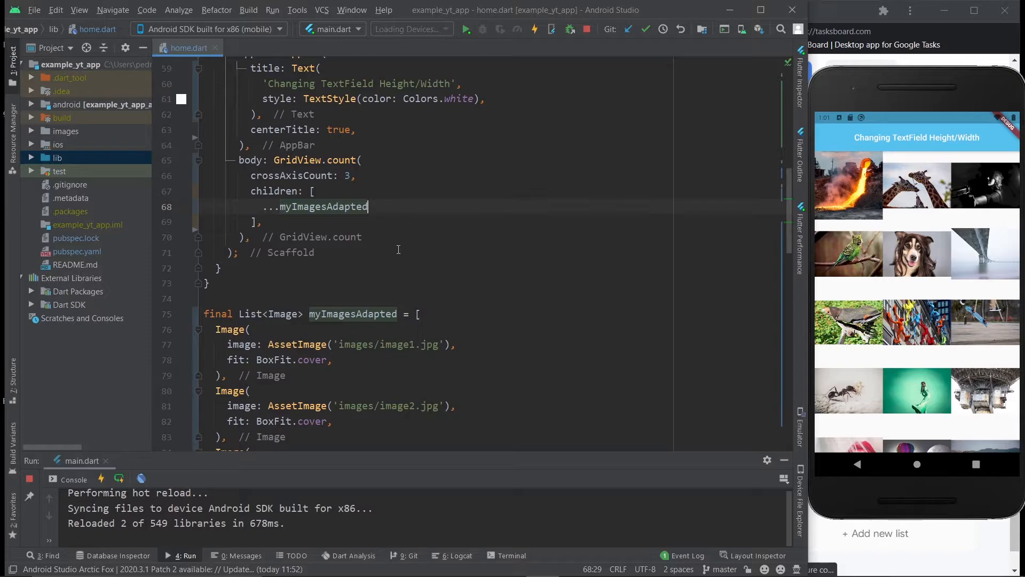
scroll(up, 3)
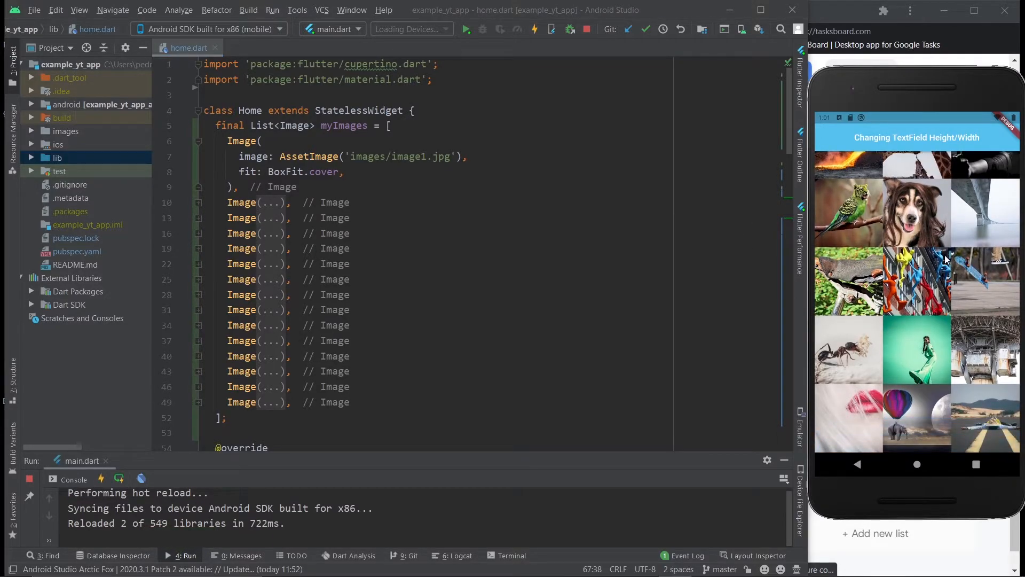
Step: Add an empty mainAxisSpacing: entry below crossAxisCount in GridView.count
scroll(down, 3)
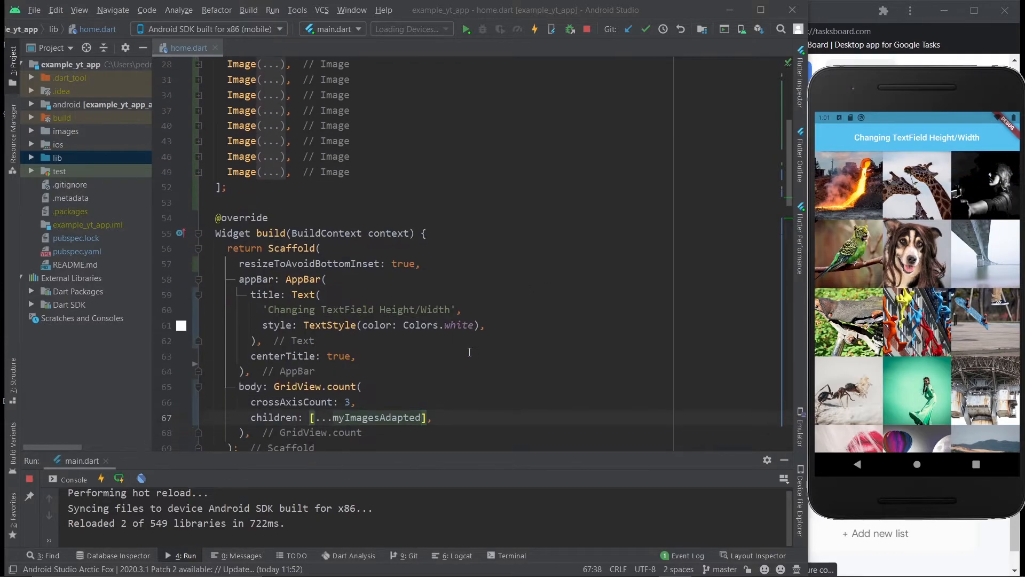
mouse_move(464, 365)
text(mainAxisSpacing: ,)
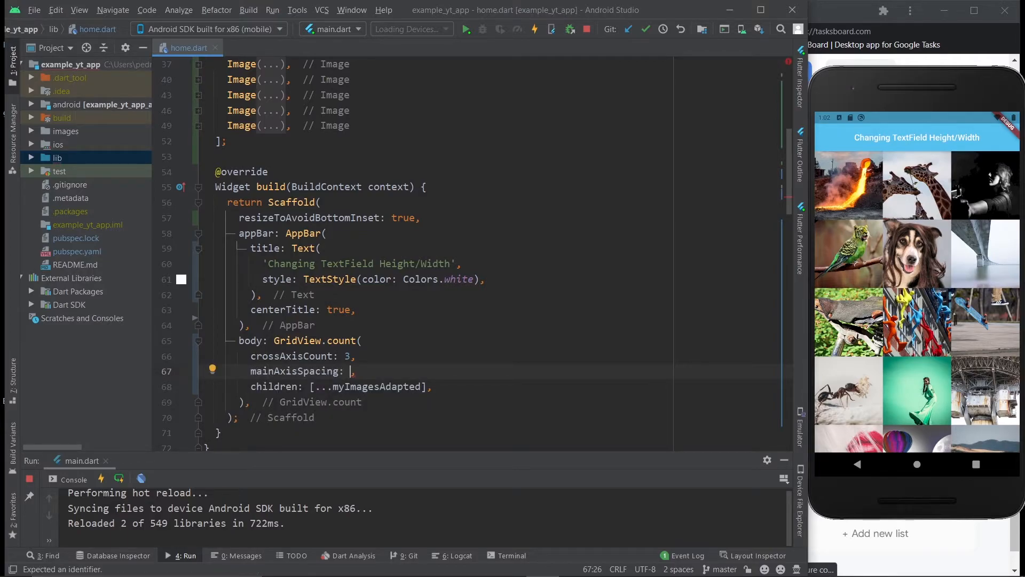
Step: Try mainAxisSpacing 0 and 20, settle on 10, then start a crossAxisSpacing line
text(0)
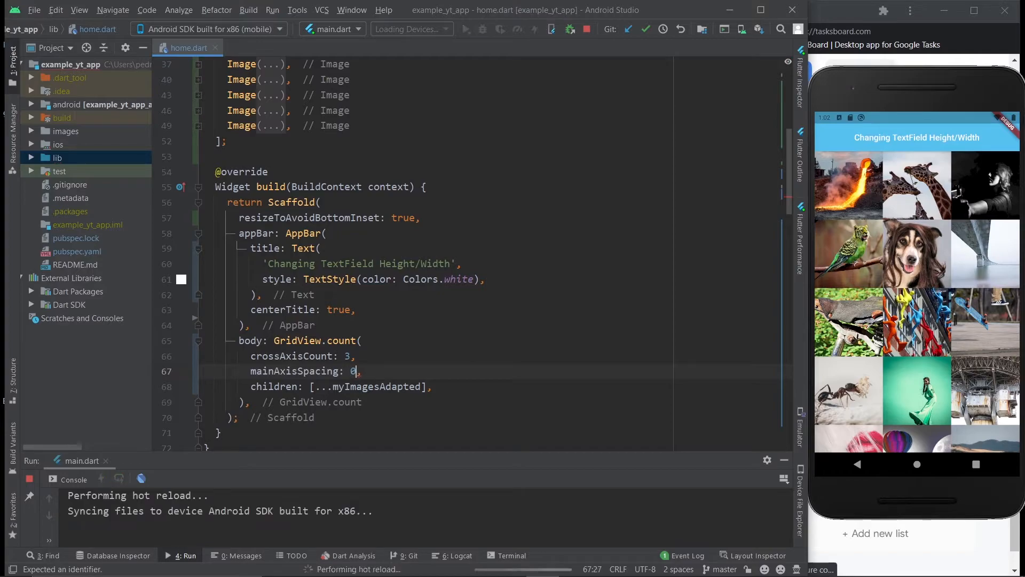
key(Backspace)
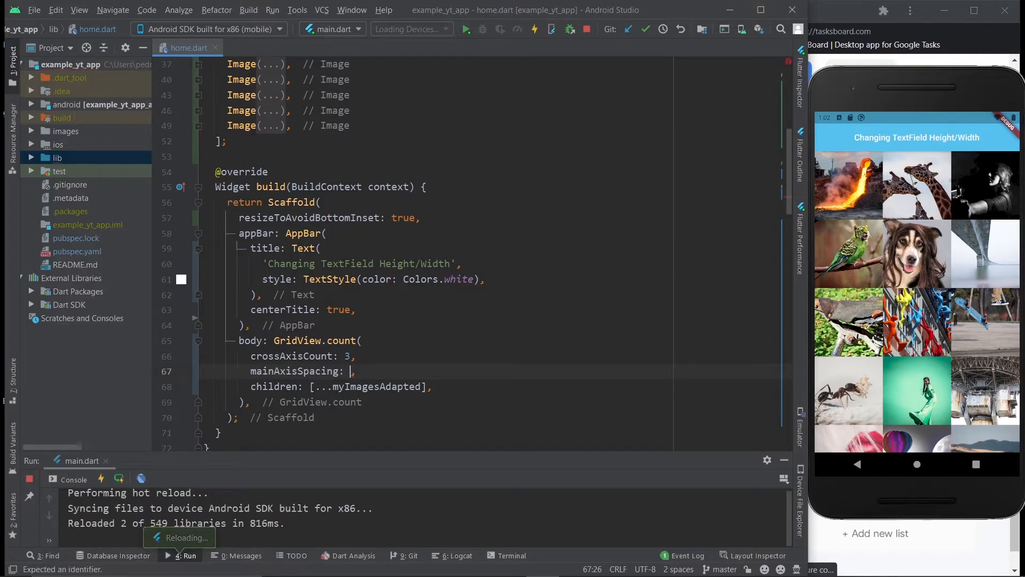
text(20)
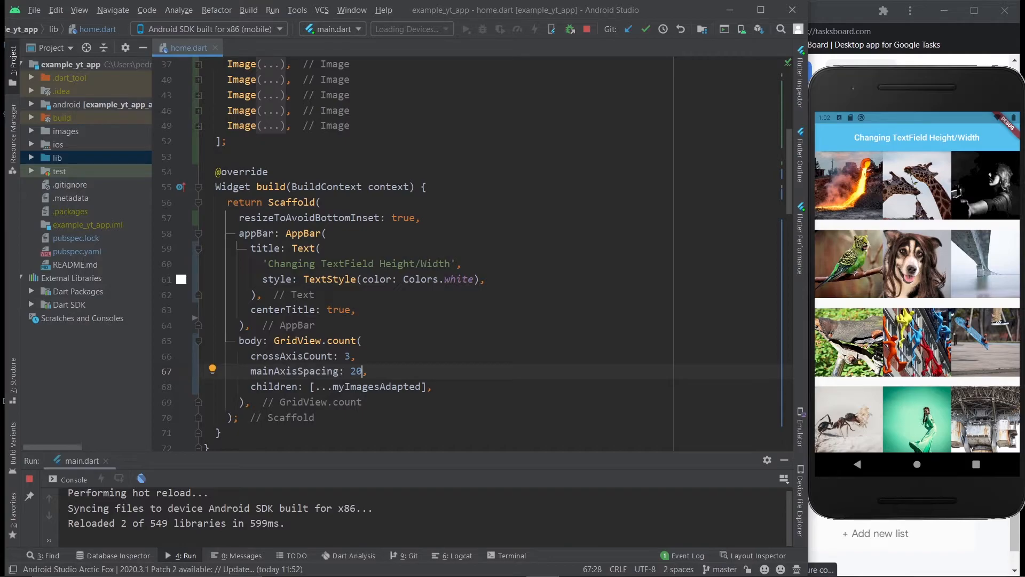
text(5)
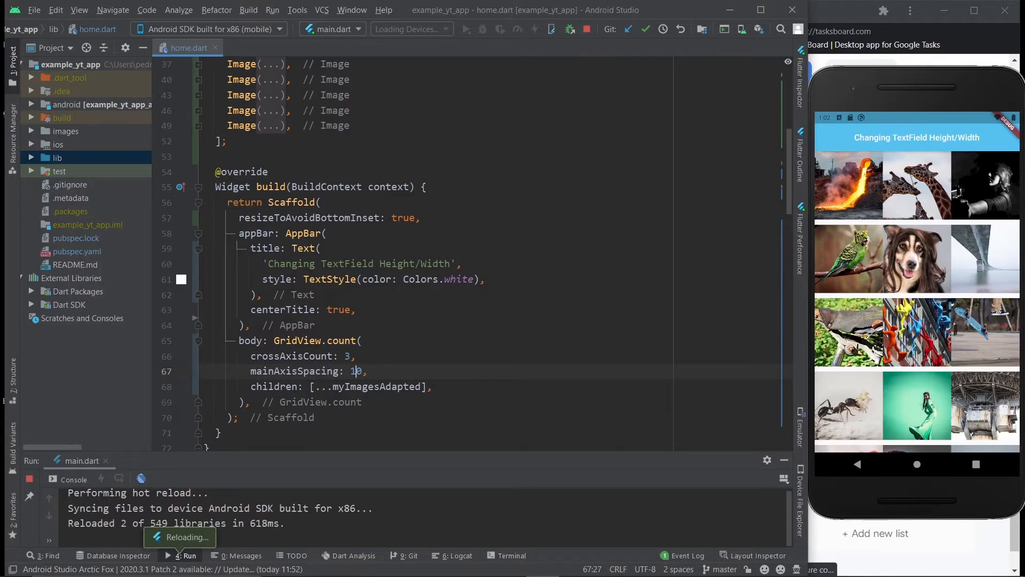
text(crossAxisSpacing: ,)
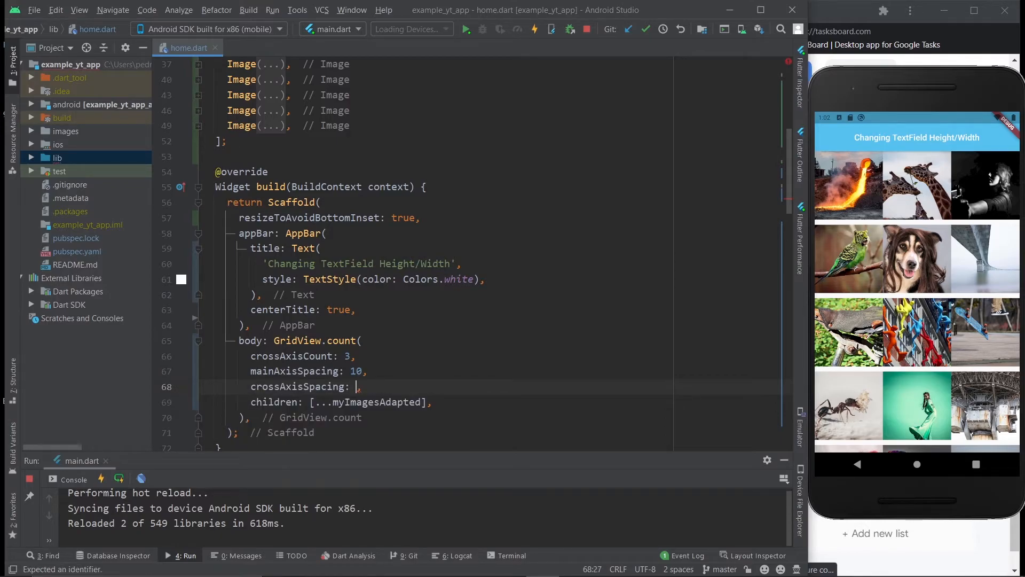
Step: Try crossAxisSpacing 50, then set it to 10 and hot reload
text(50)
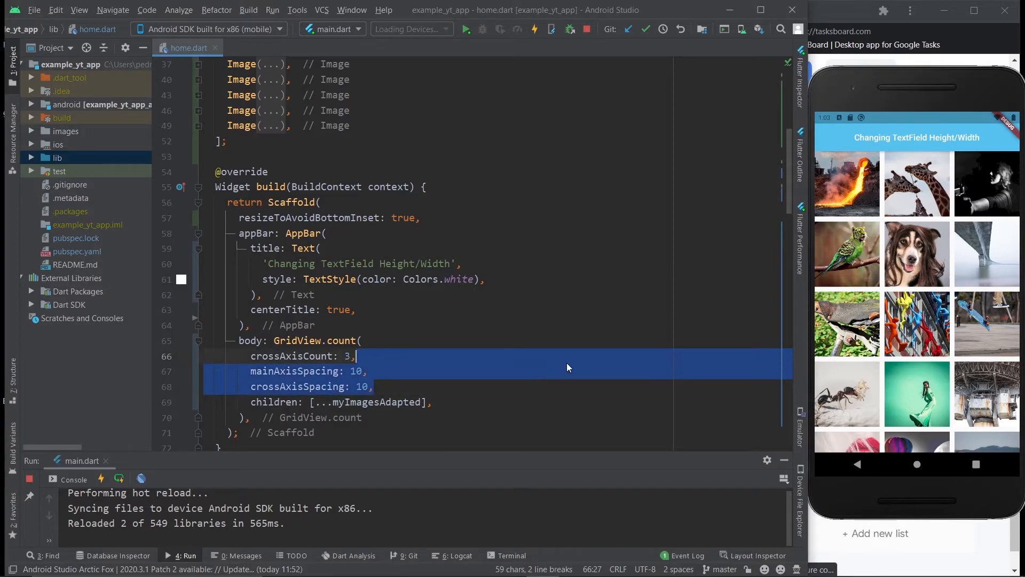
Step: Delete both spacing entries and retitle the app bar 'Creating The Instagram Pictures Grid'
key(Delete)
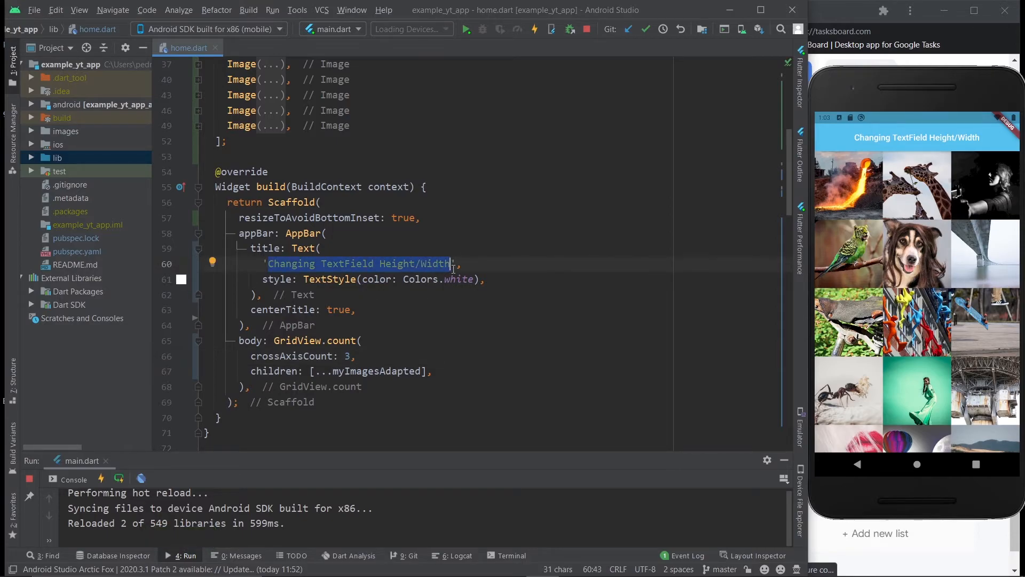
text(Creating)
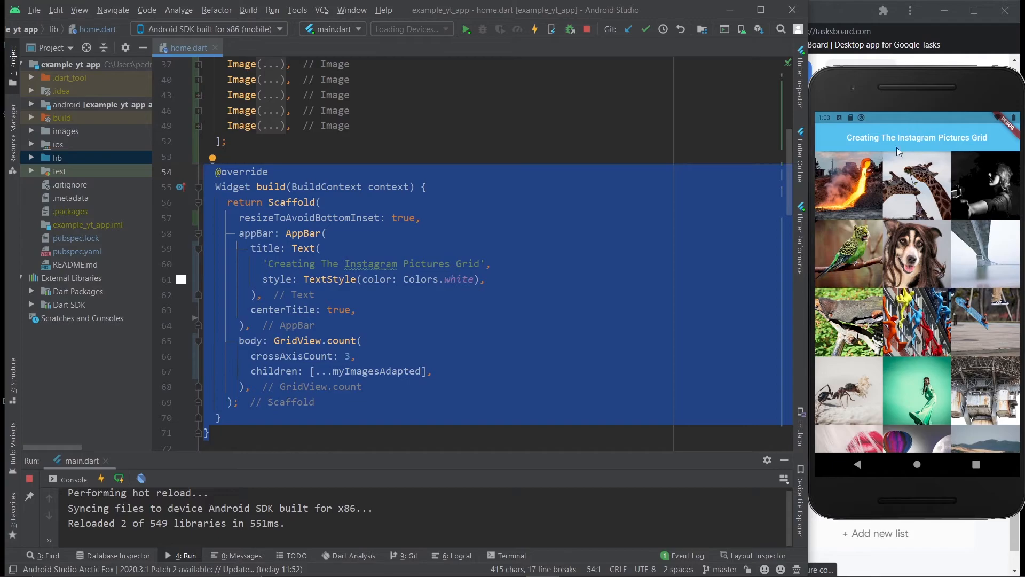
Step: Scroll to the top of home.dart, then close and confirm exiting Android Studio
scroll(up, 3)
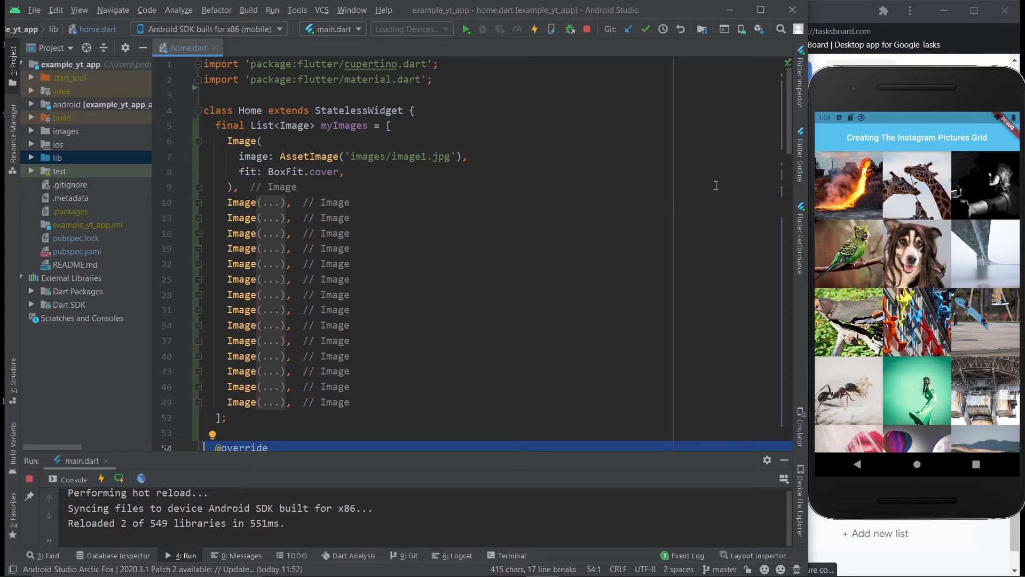
click(792, 9)
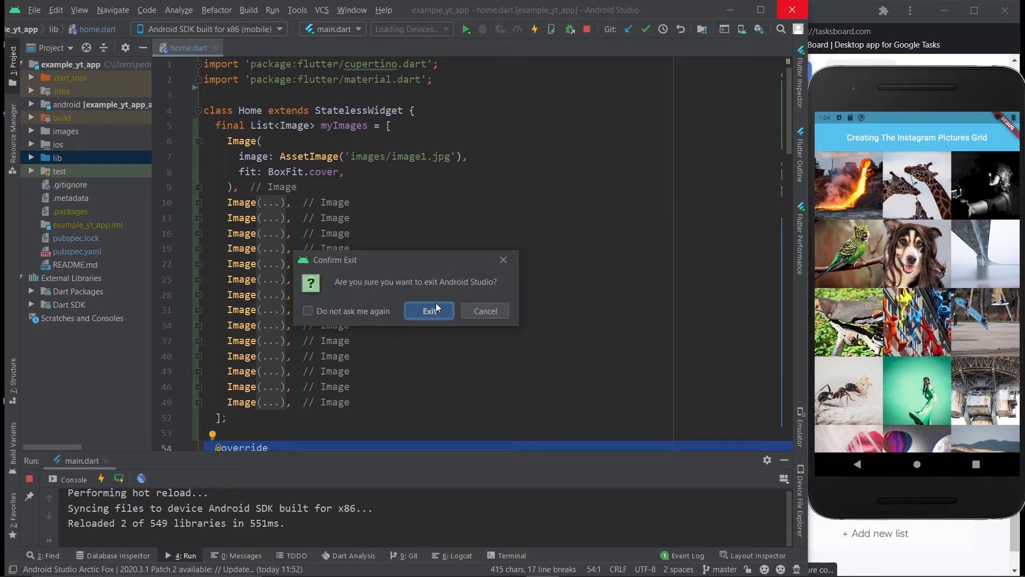
click(429, 311)
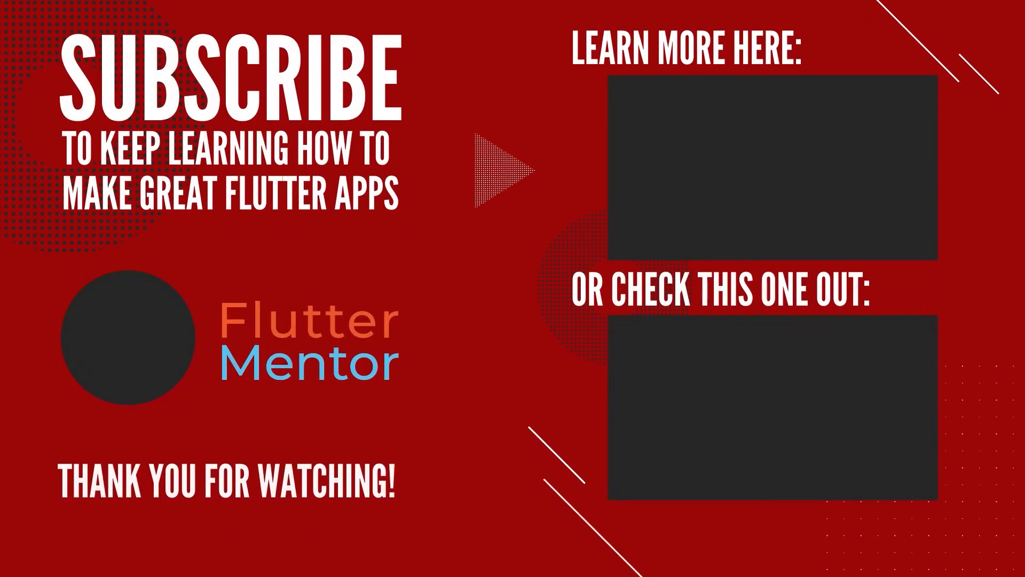